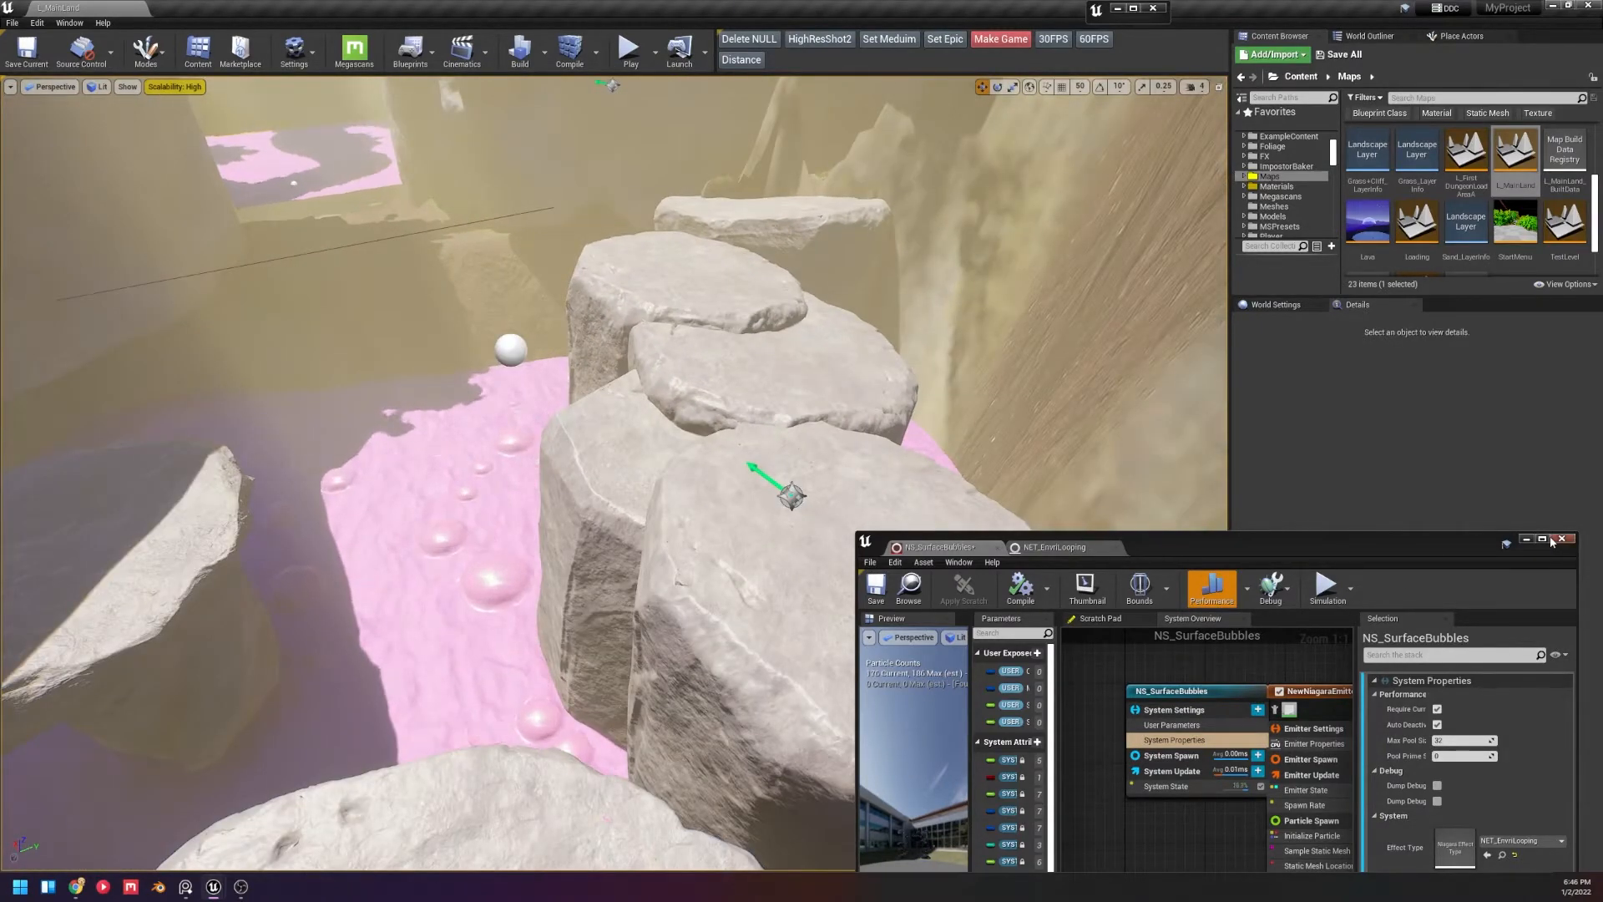
Select the bubbles effect in the level and open NS_SurfaceBubbles in the Niagara editor.
{"action": "left_click", "coordinate": [1563, 539]}
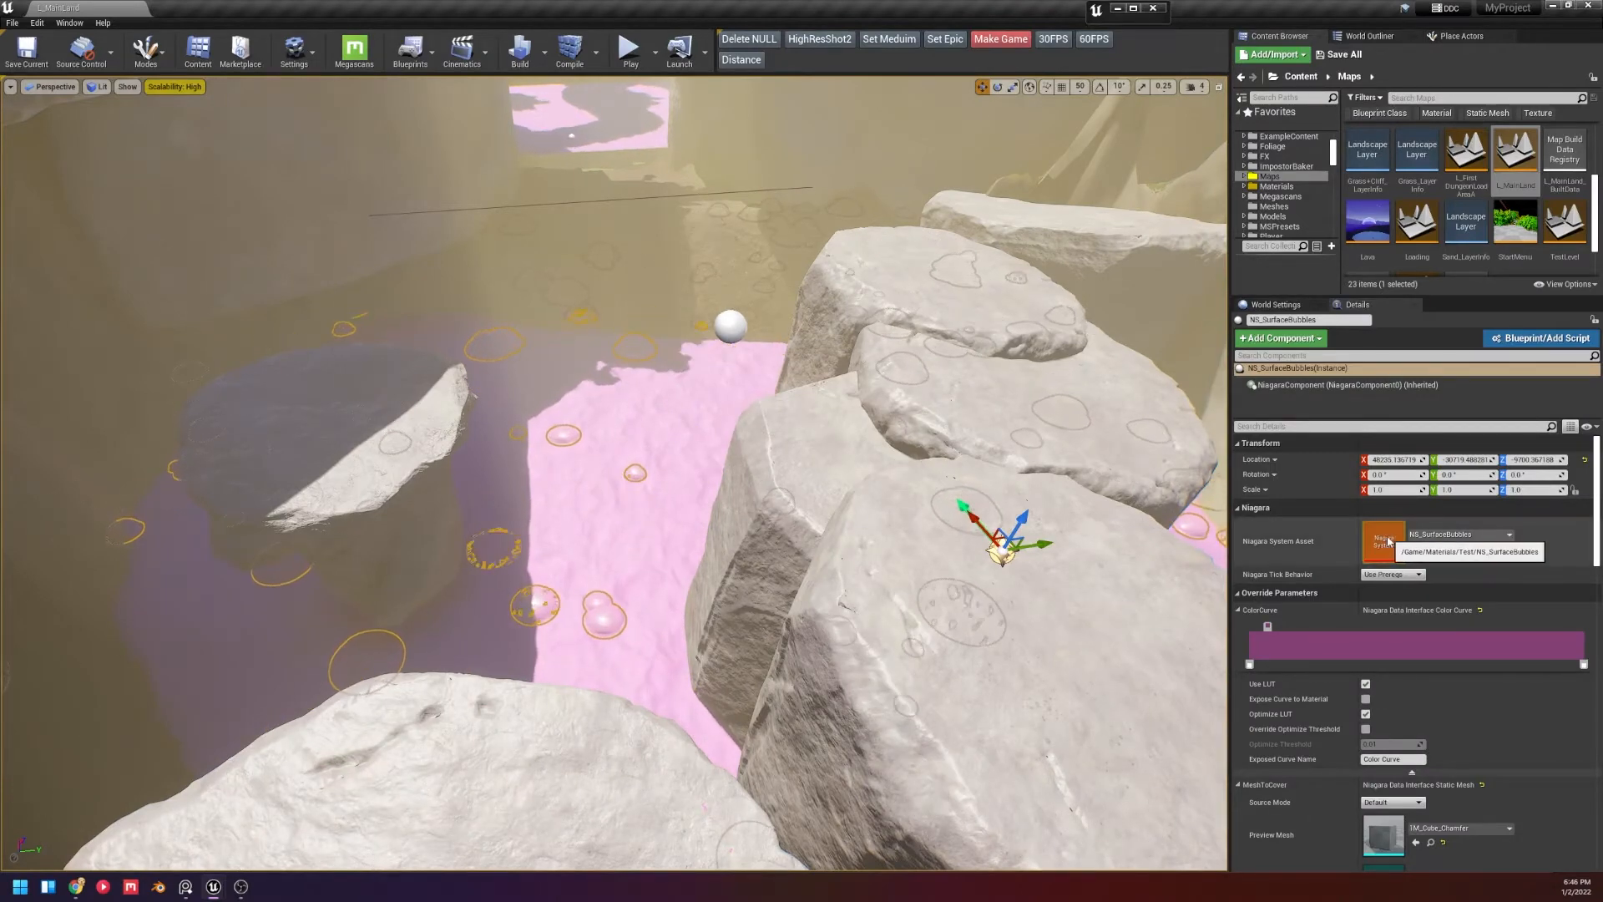
{"action": "double_click", "coordinate": [1383, 539]}
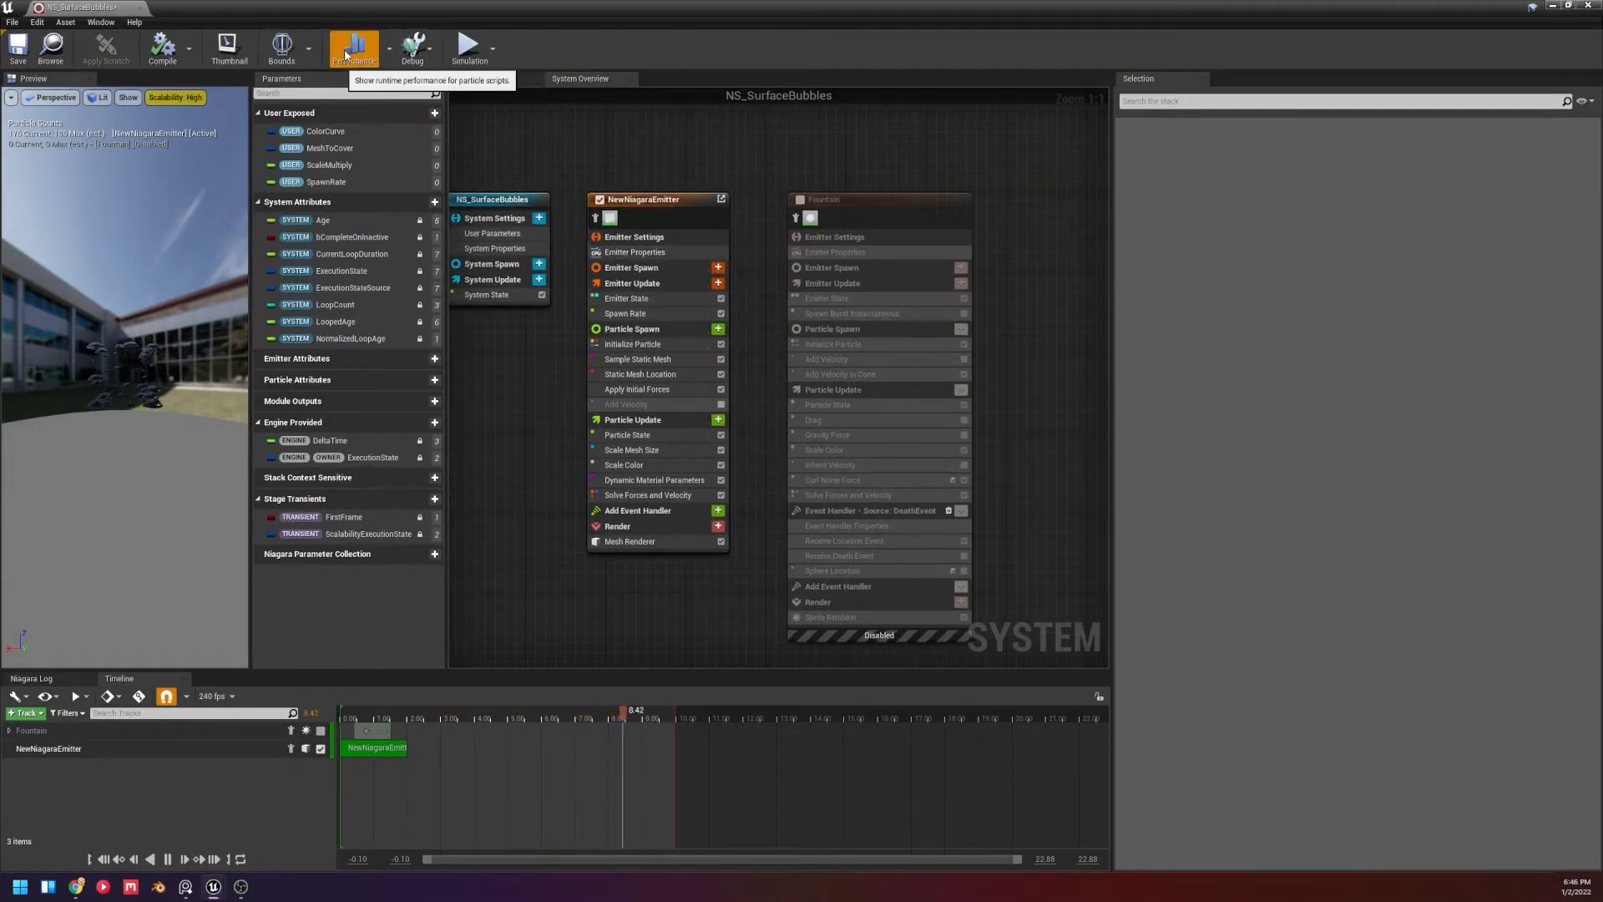
Show per-stage performance timings, inspect the emitter properties, then NS_SurfaceBubbles' system properties.
{"action": "left_click", "coordinate": [352, 47]}
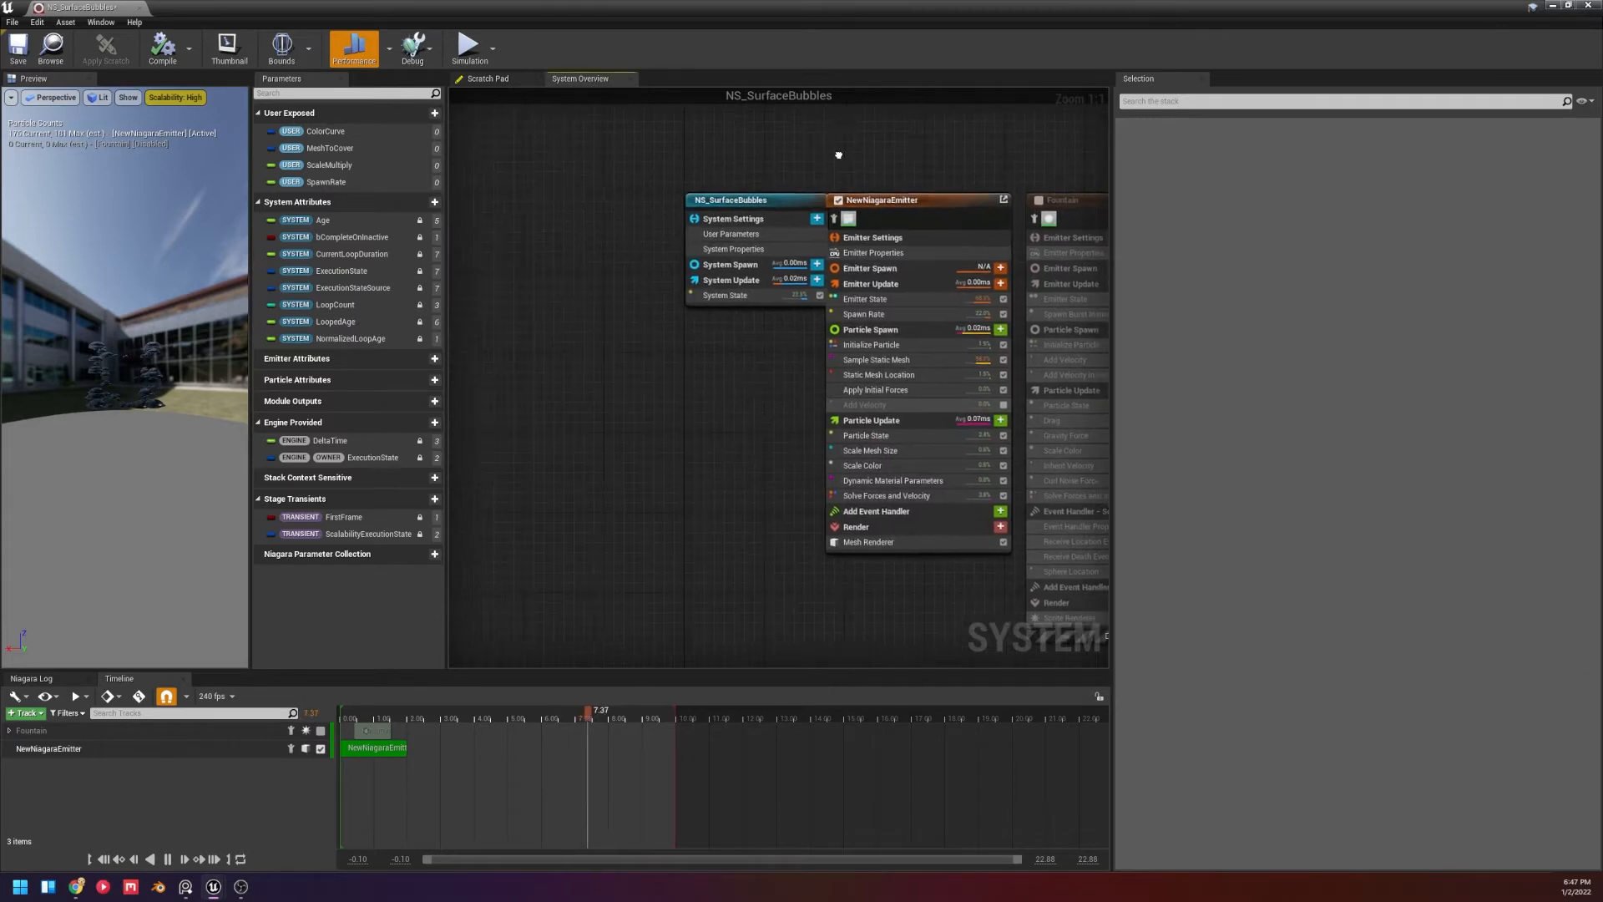
{"action": "left_click", "coordinate": [733, 249]}
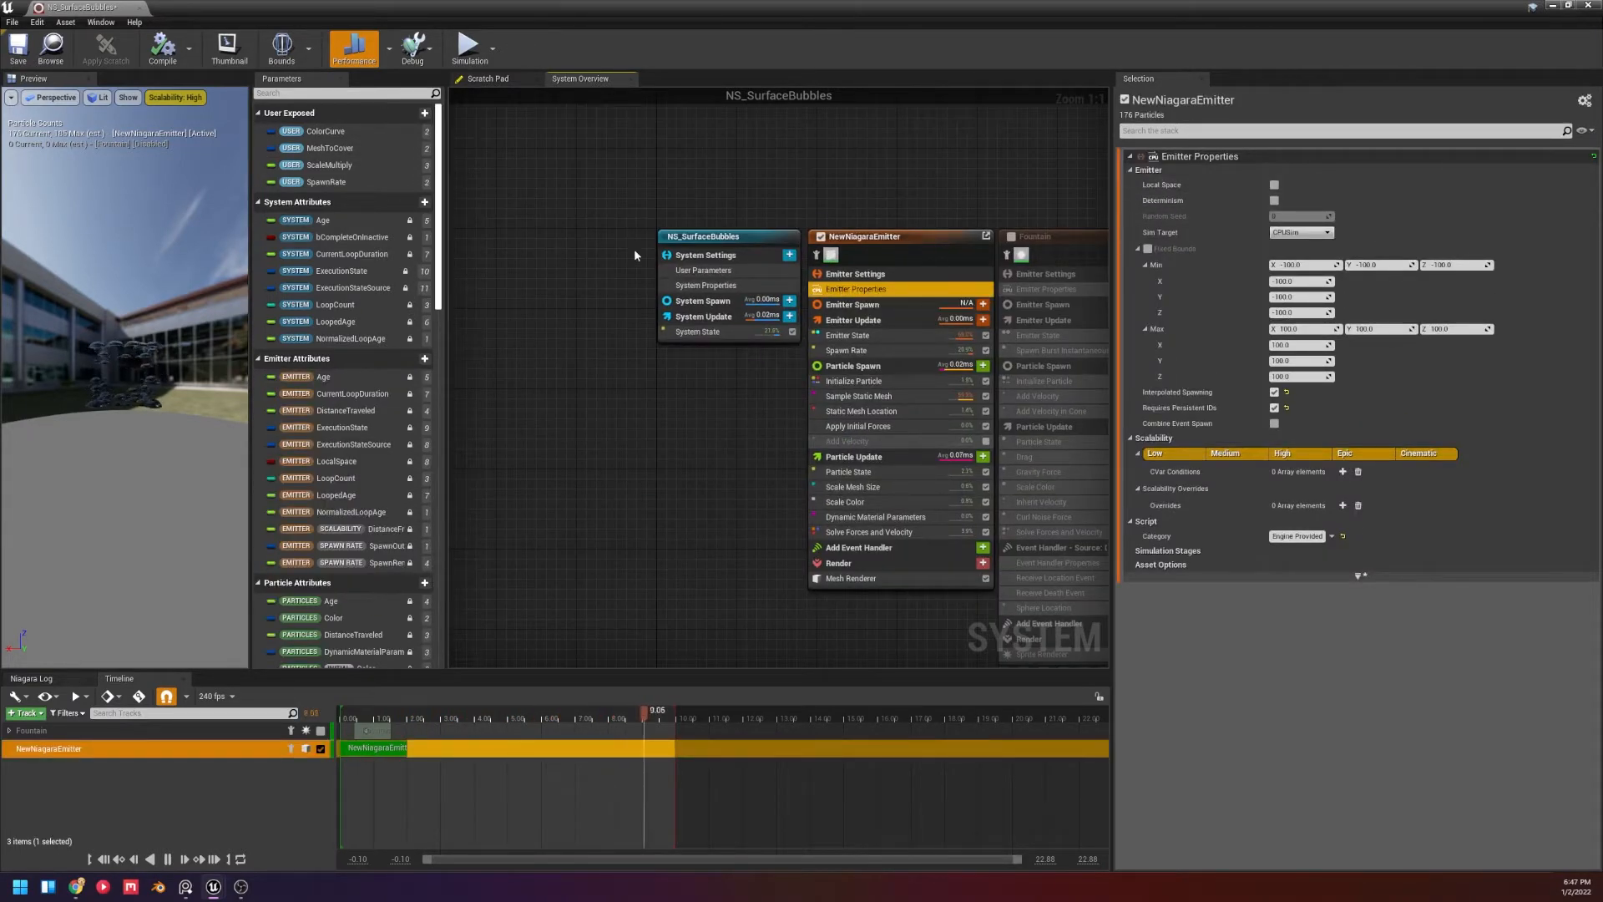
{"action": "left_click", "coordinate": [705, 286]}
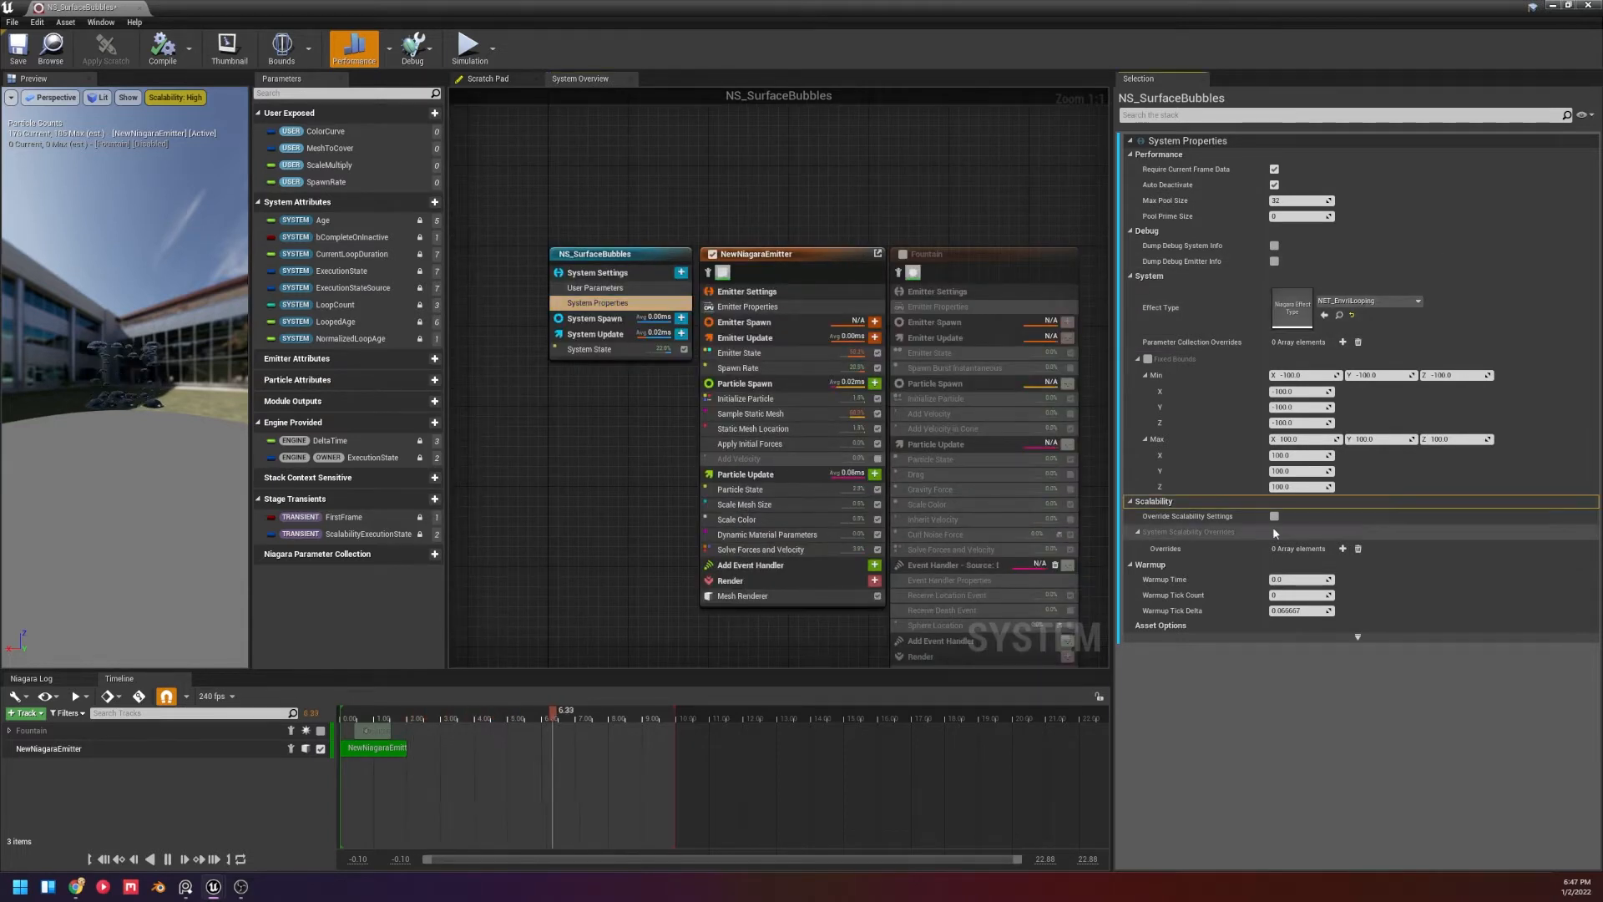
Add one entry to the NS_SurfaceBubbles system scalability Overrides array.
{"action": "left_click", "coordinate": [1274, 516]}
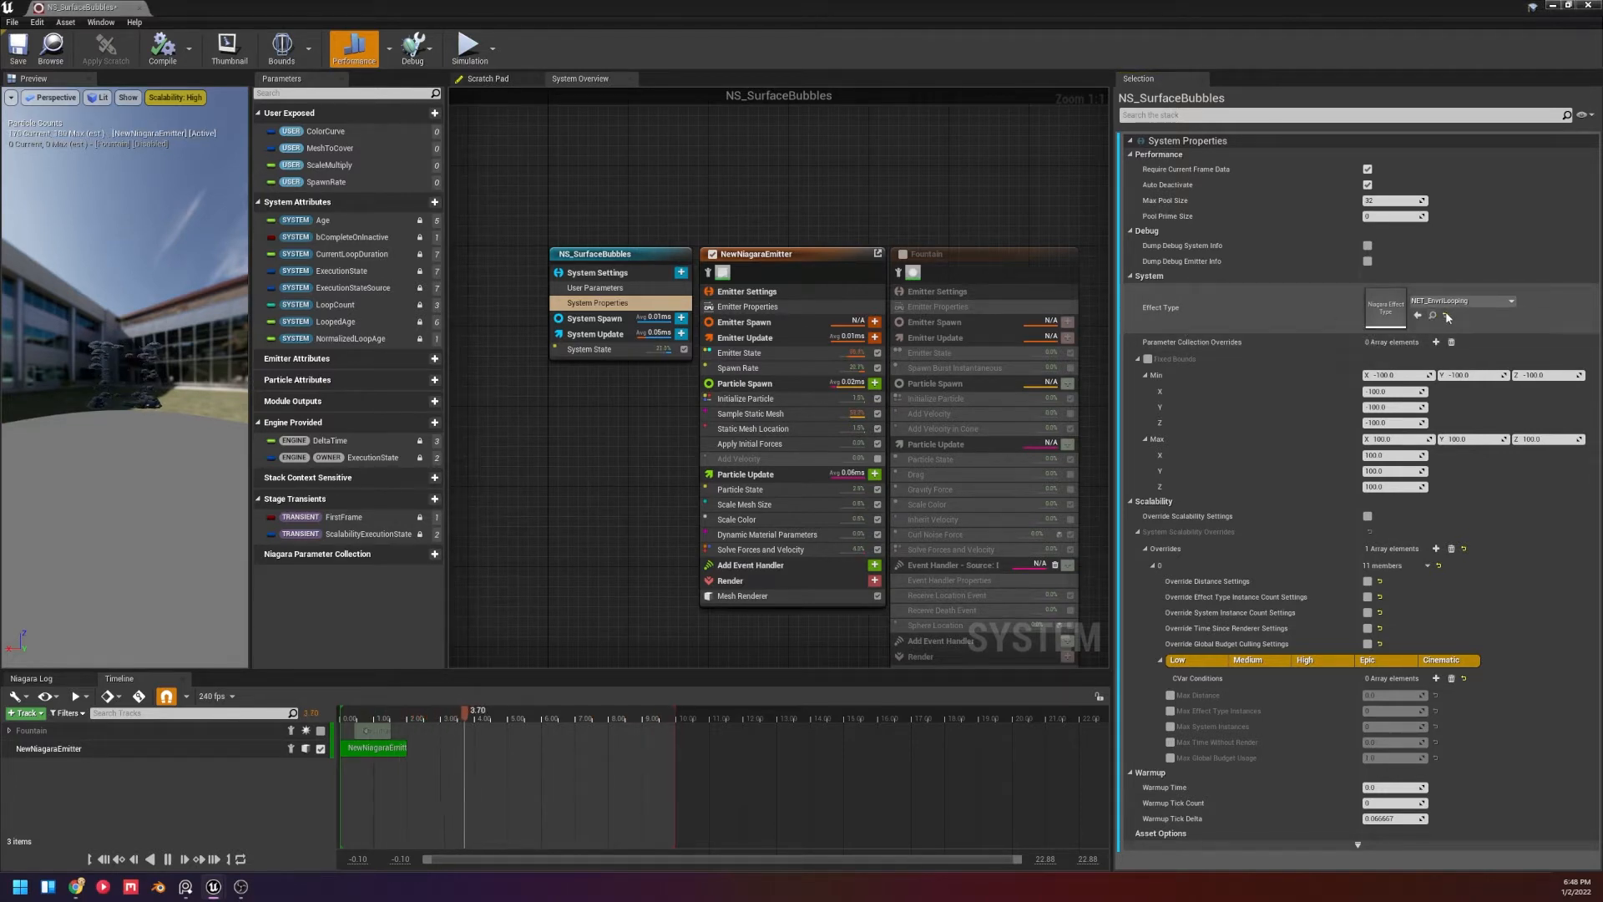
{"action": "left_click", "coordinate": [1510, 300]}
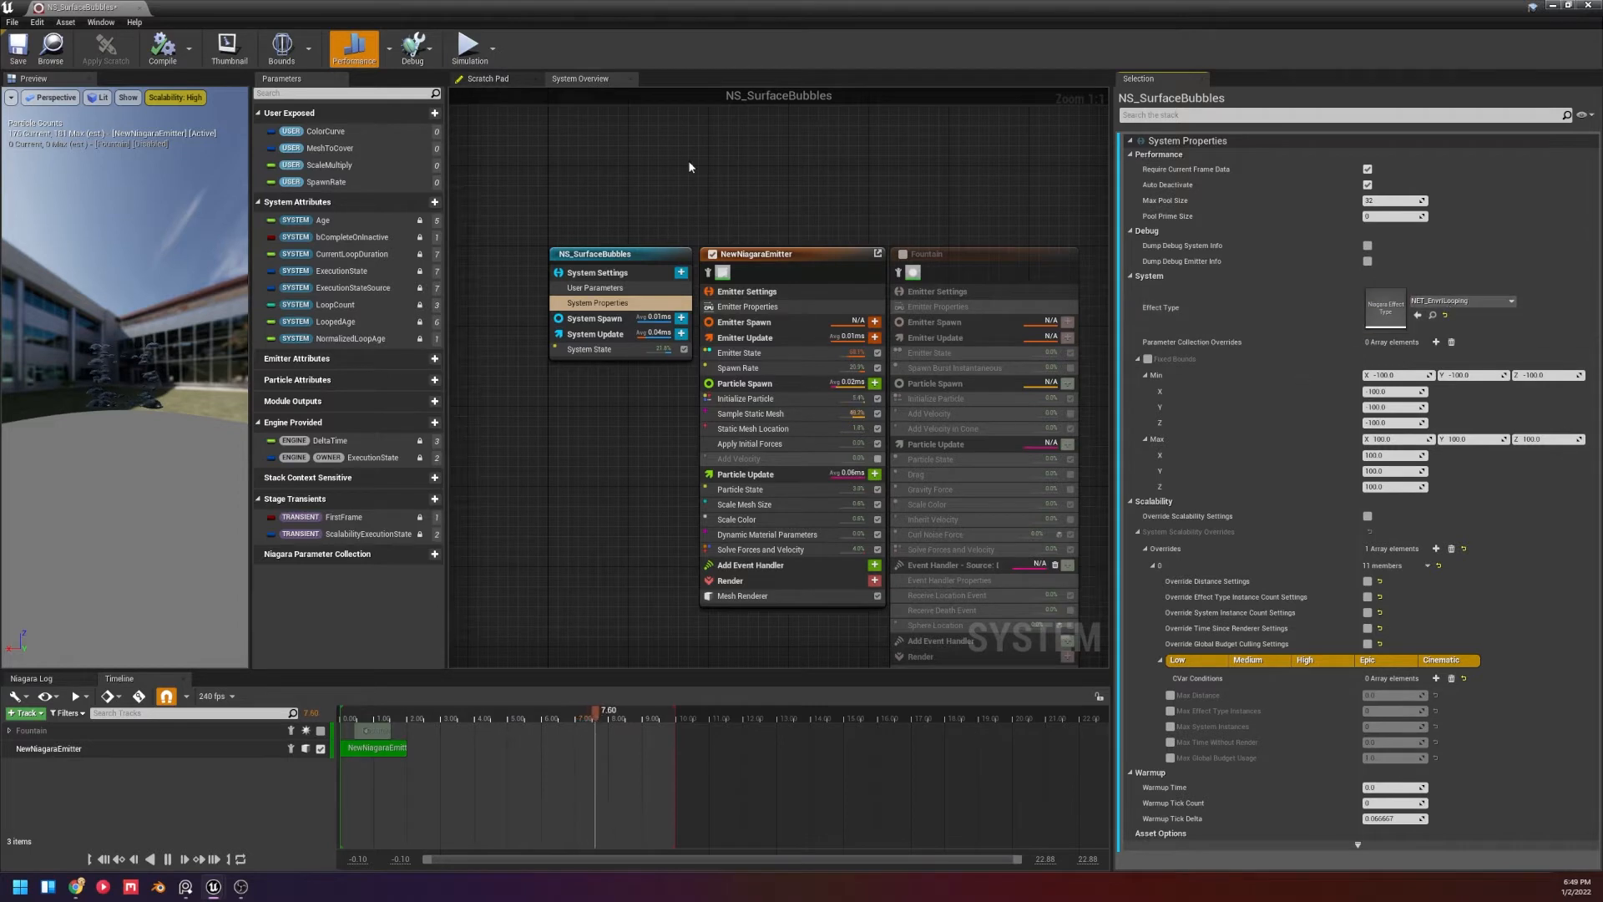
Review Emitter Update and Emitter Properties and add an emitter scalability override entry.
{"action": "left_click", "coordinate": [751, 338]}
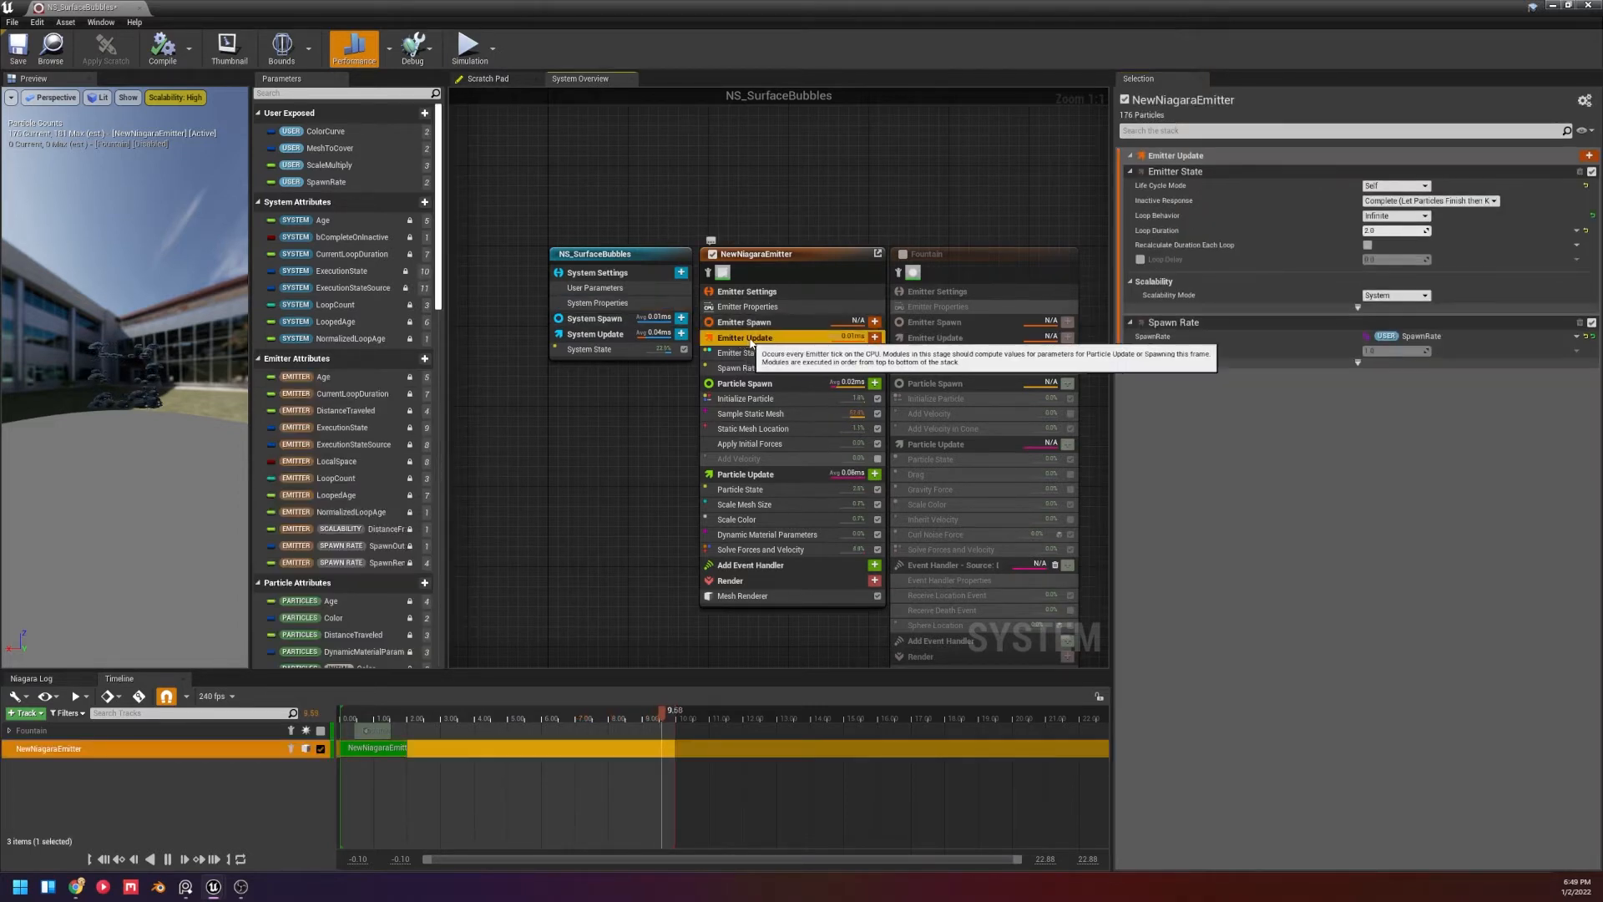
{"action": "left_click", "coordinate": [748, 291]}
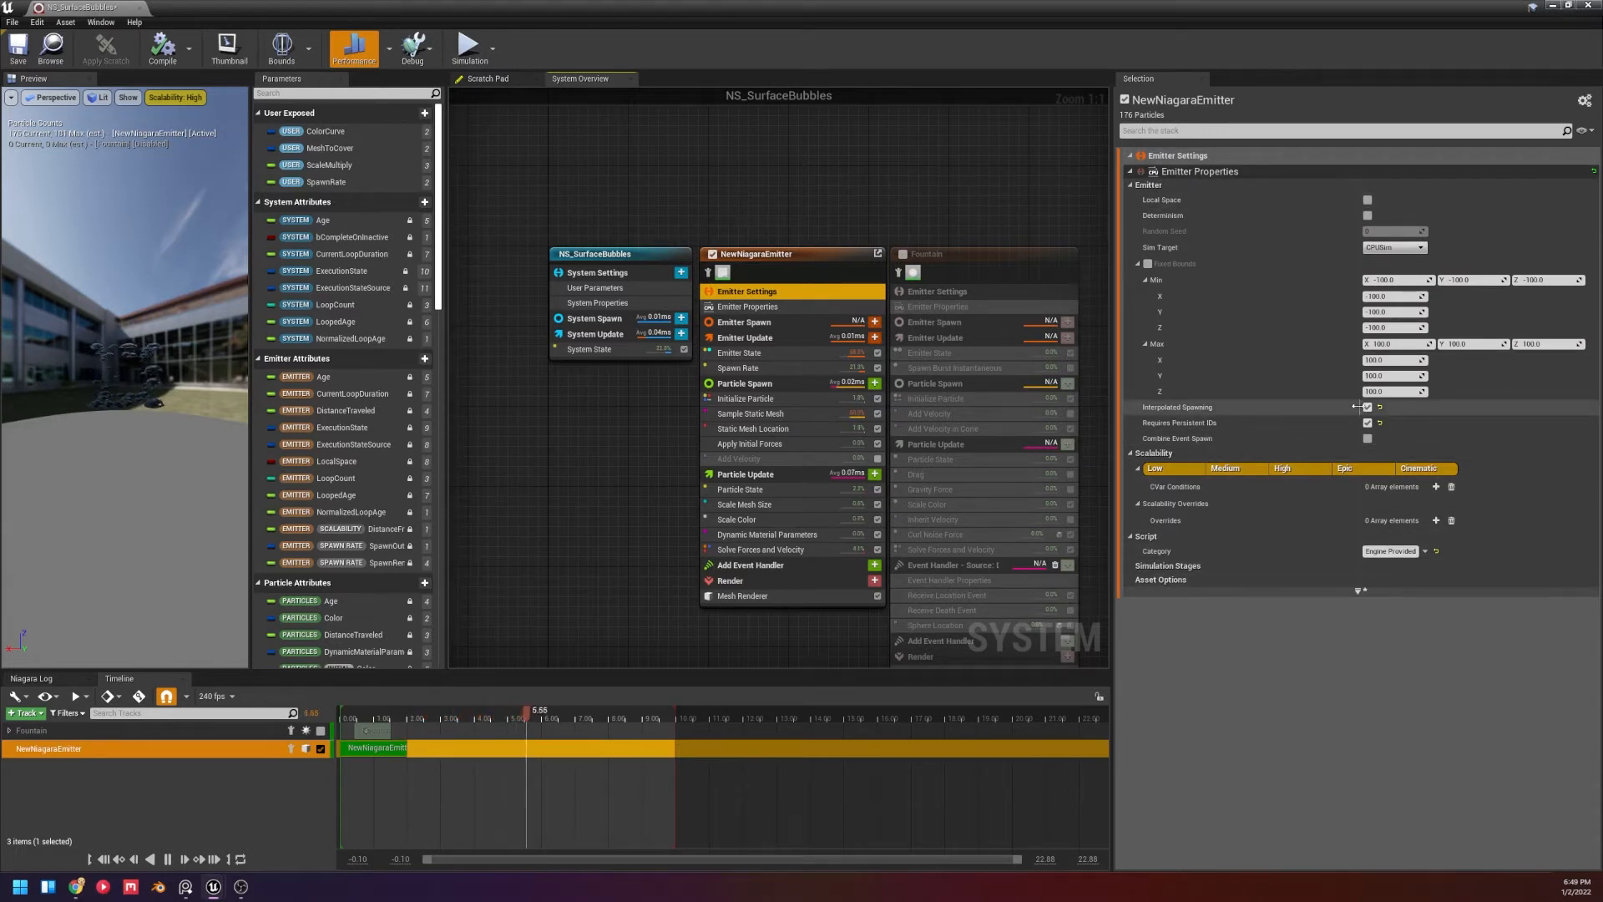
{"action": "left_click", "coordinate": [1436, 521]}
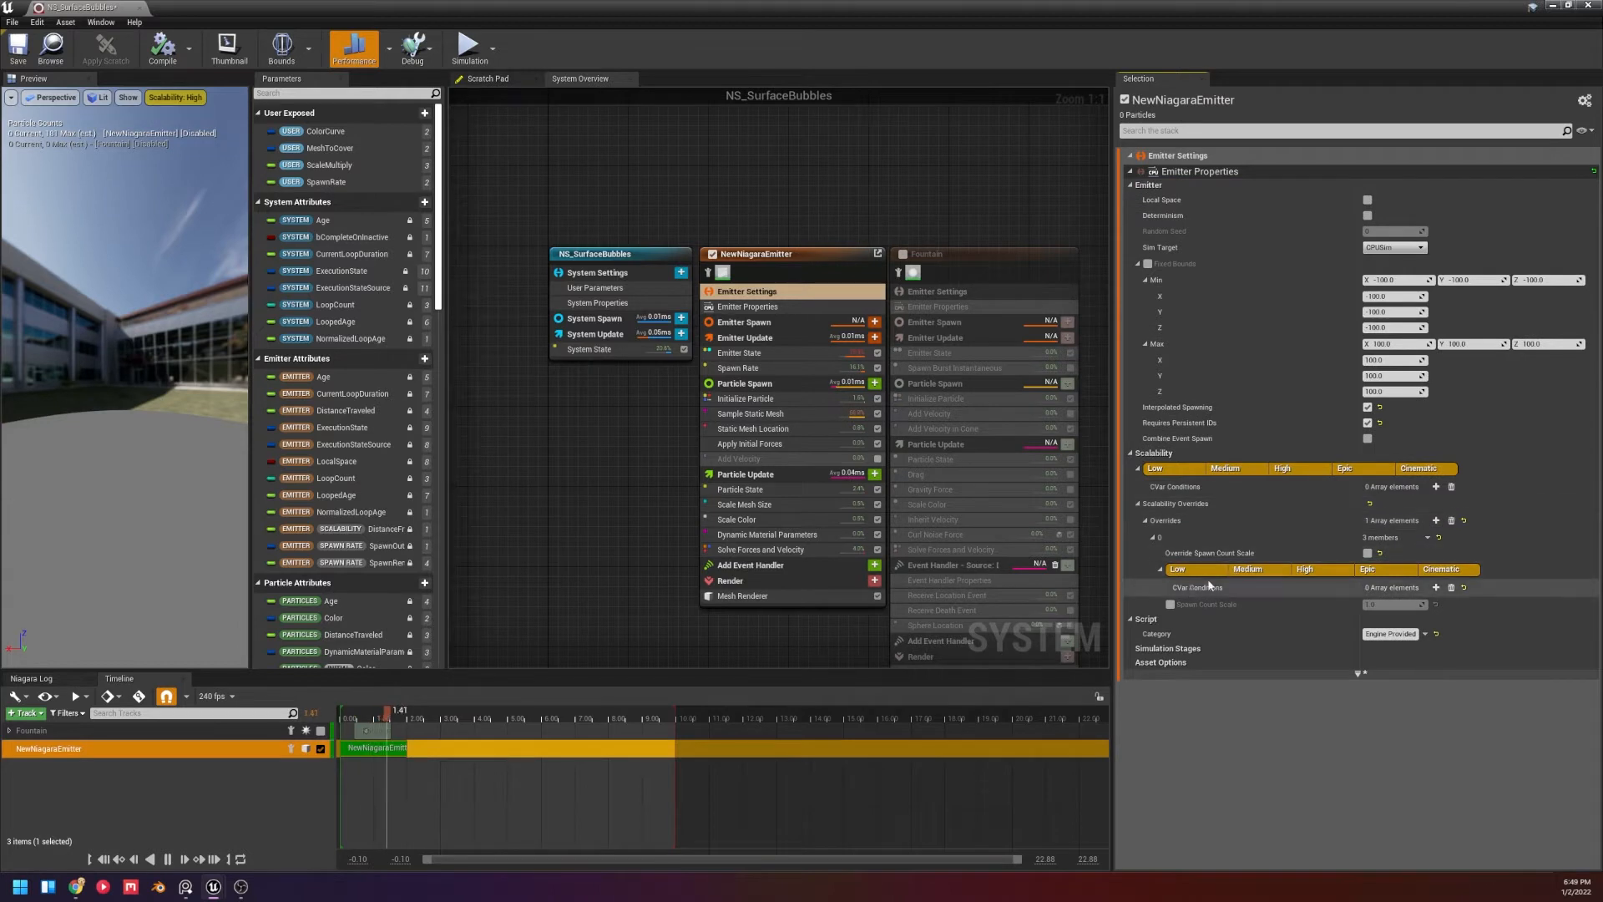
{"action": "left_click", "coordinate": [1447, 569]}
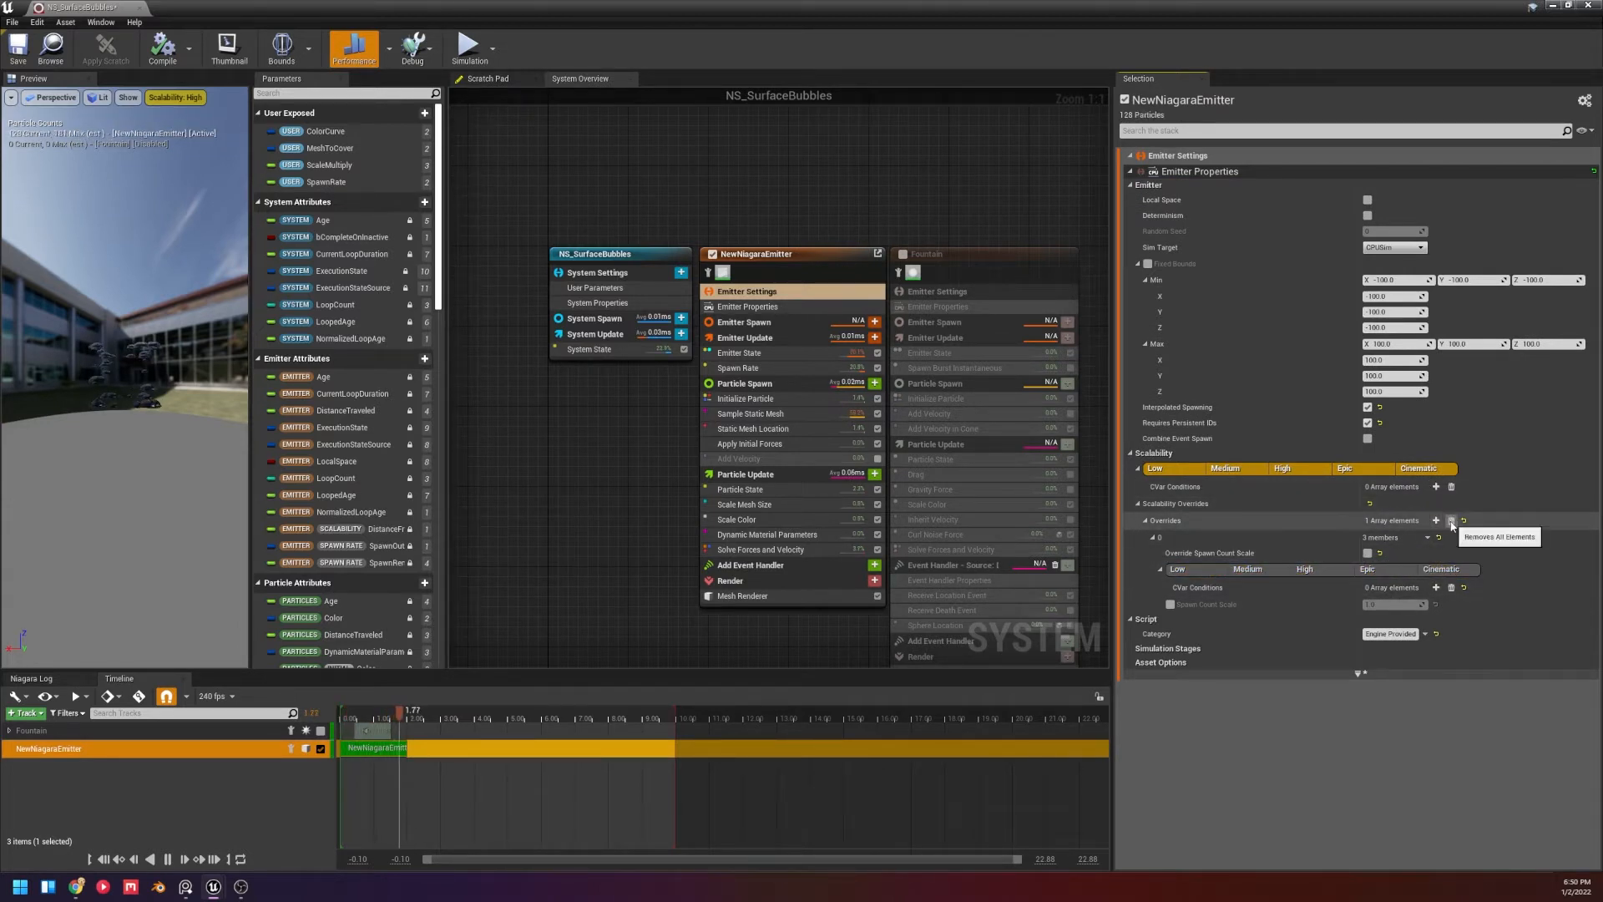
Clear the emitter scalability overrides and bring up the effect type asset's Details.
{"action": "left_click", "coordinate": [595, 287]}
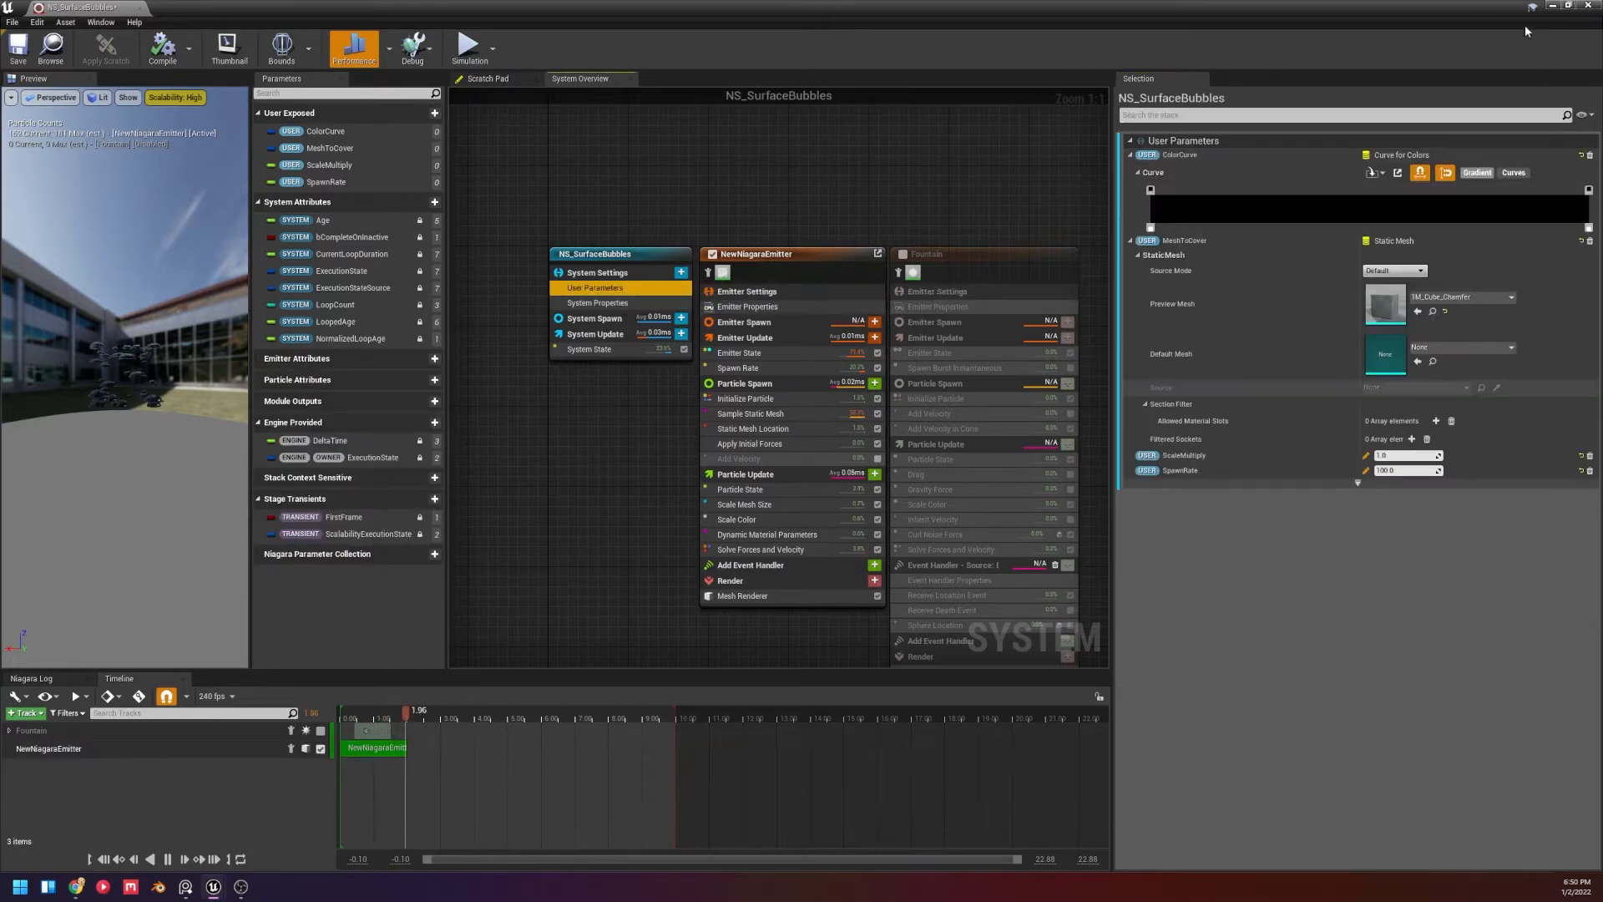
{"action": "left_click", "coordinate": [598, 303]}
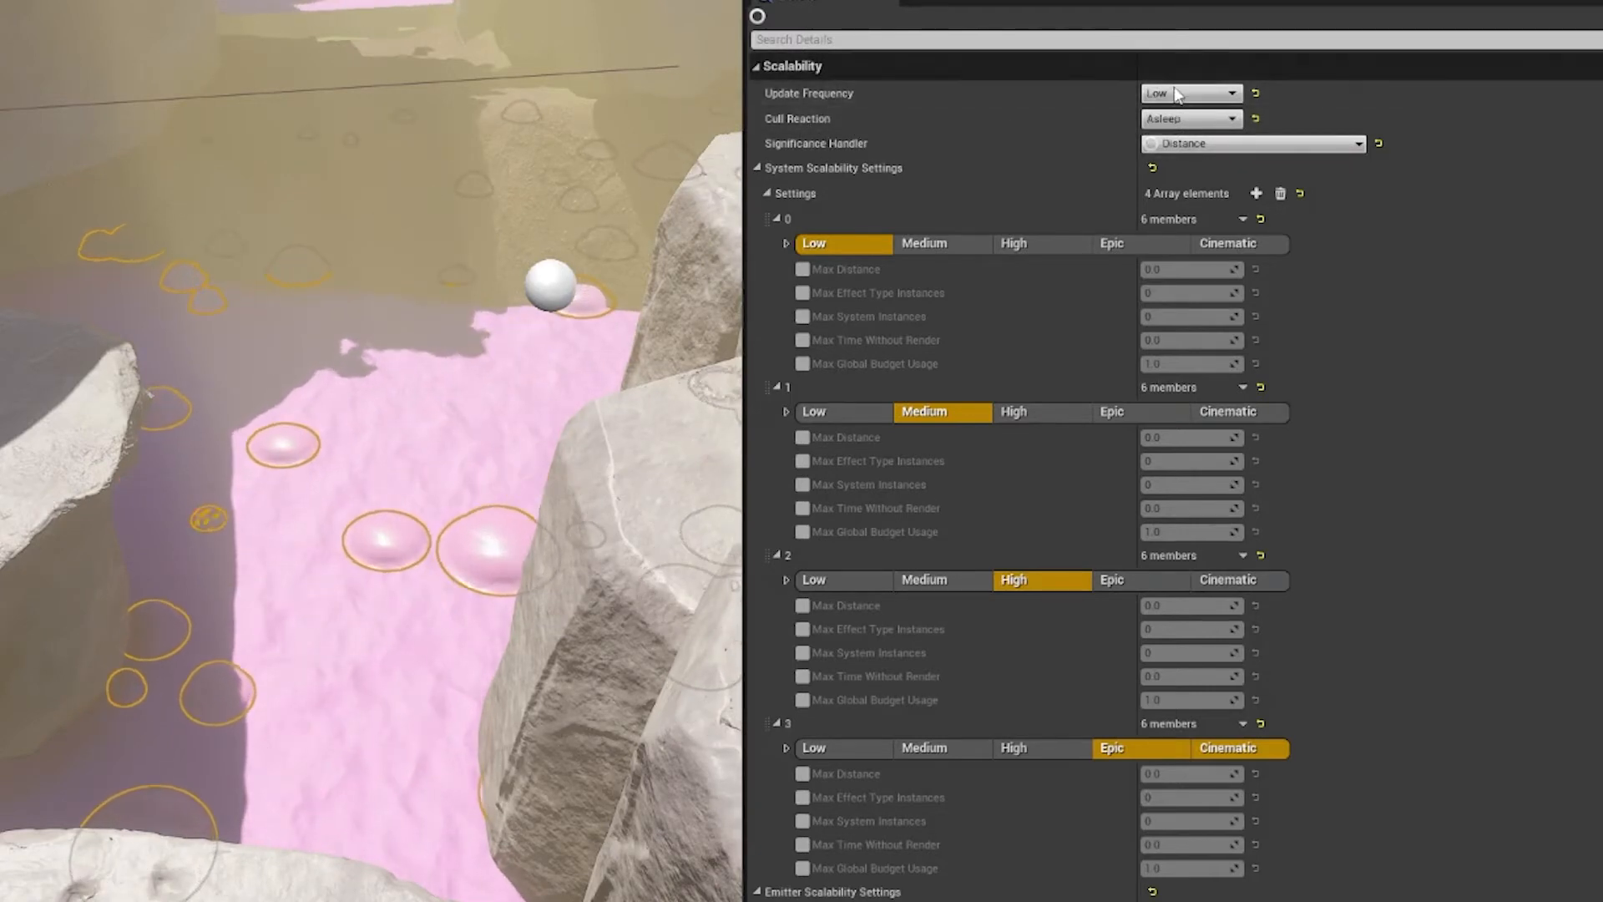
Review update frequency Low and keep Asleep as the effect type's cull reaction.
{"action": "left_click", "coordinate": [1190, 93]}
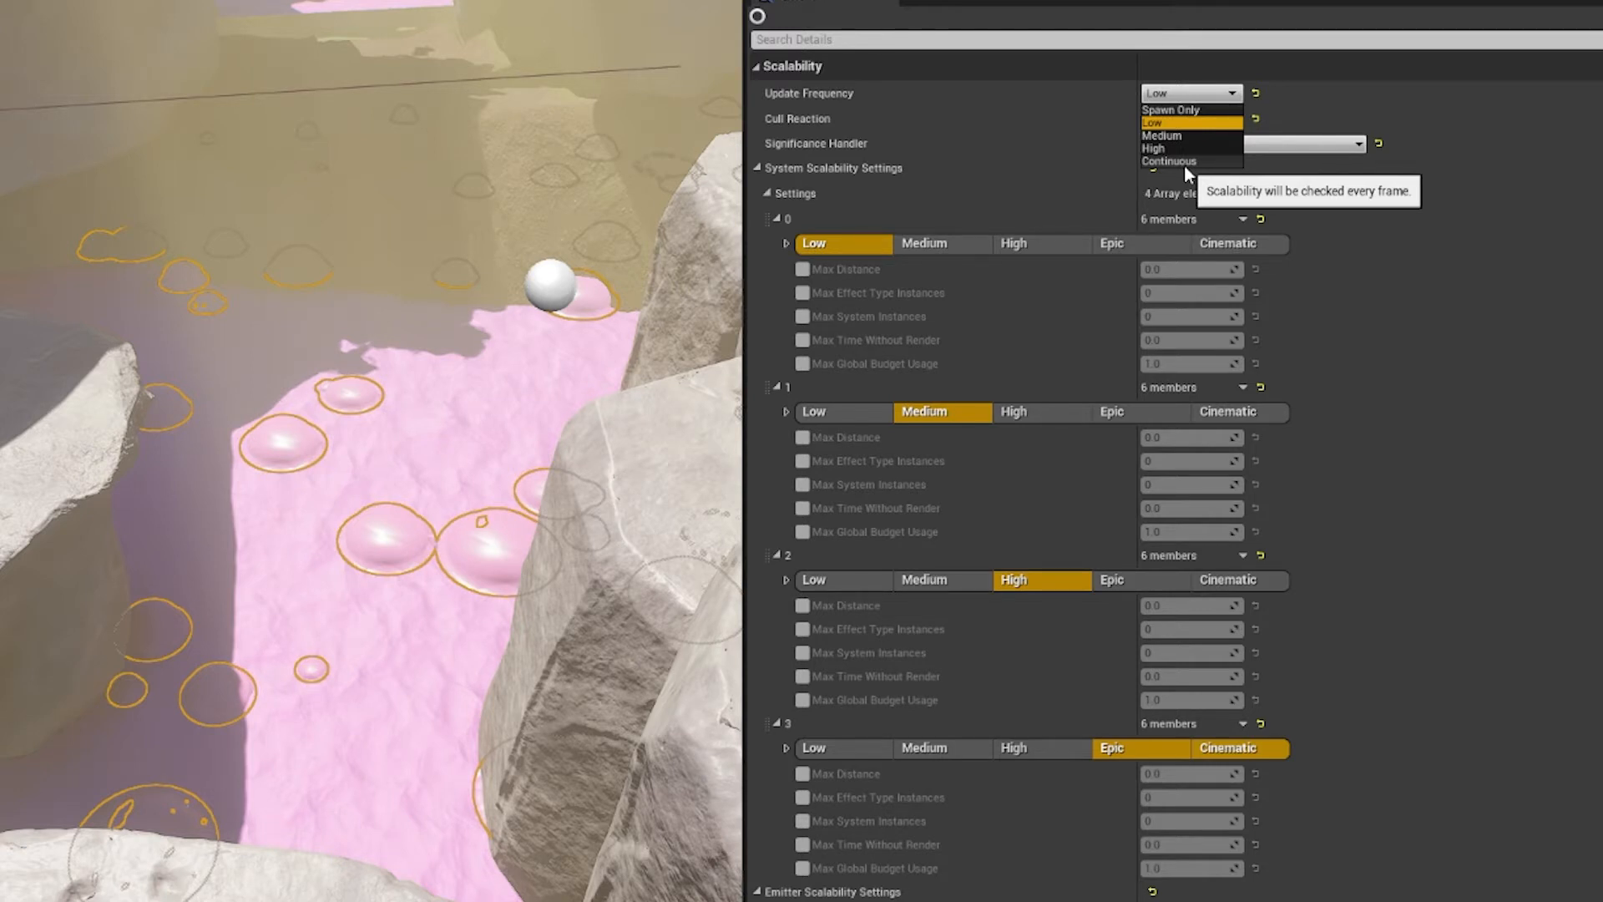
{"action": "mouse_move", "coordinate": [1204, 133]}
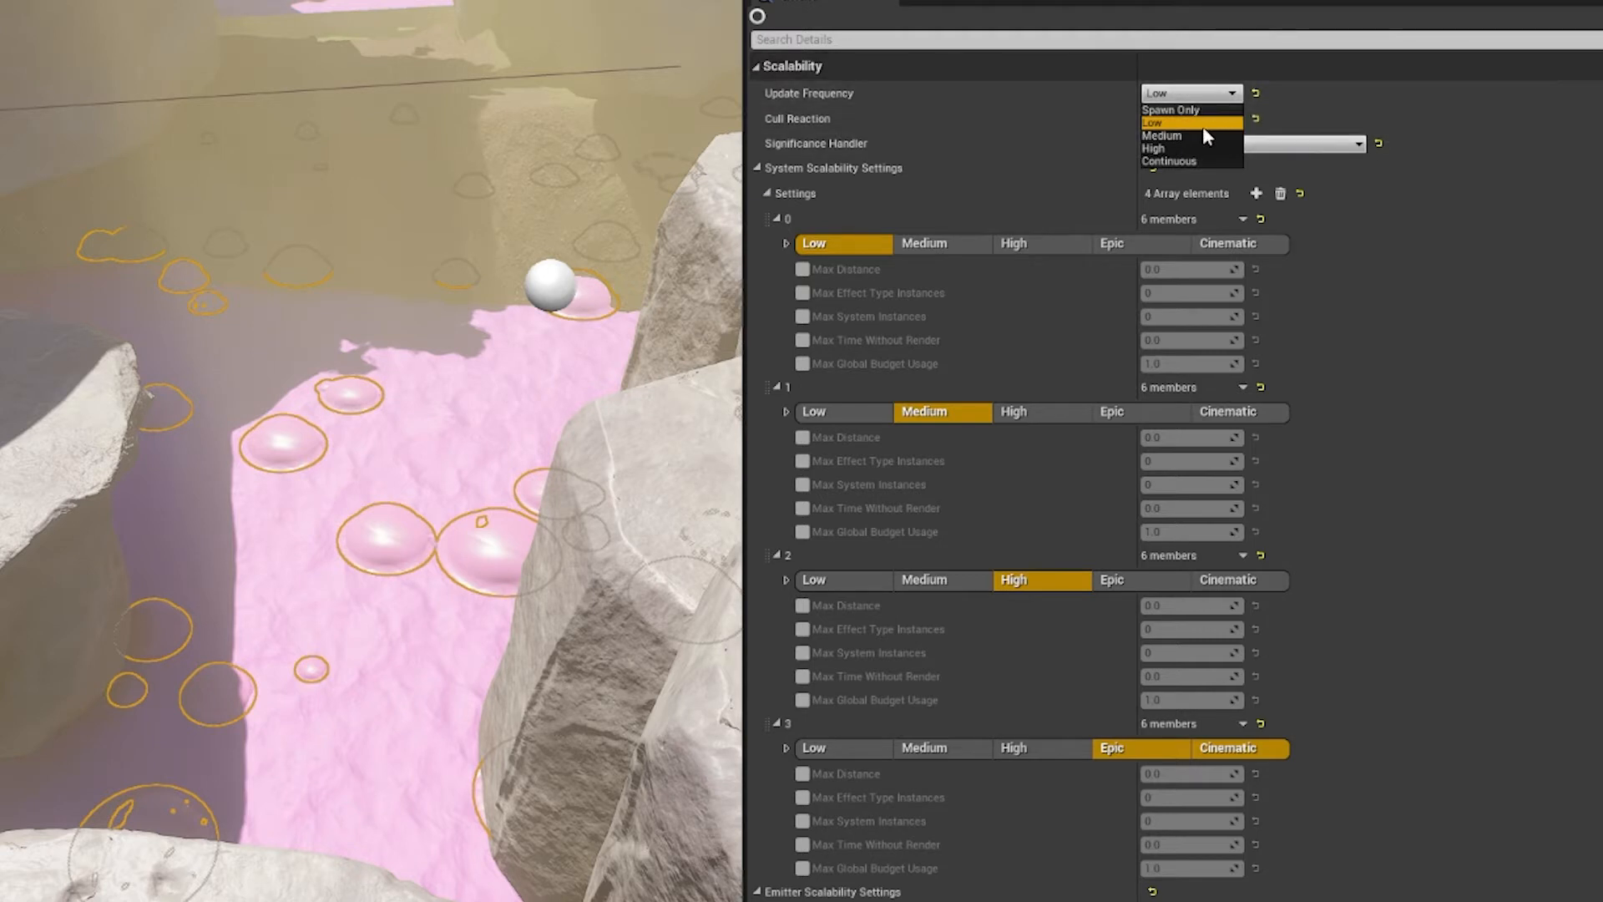
{"action": "mouse_move", "coordinate": [1132, 314]}
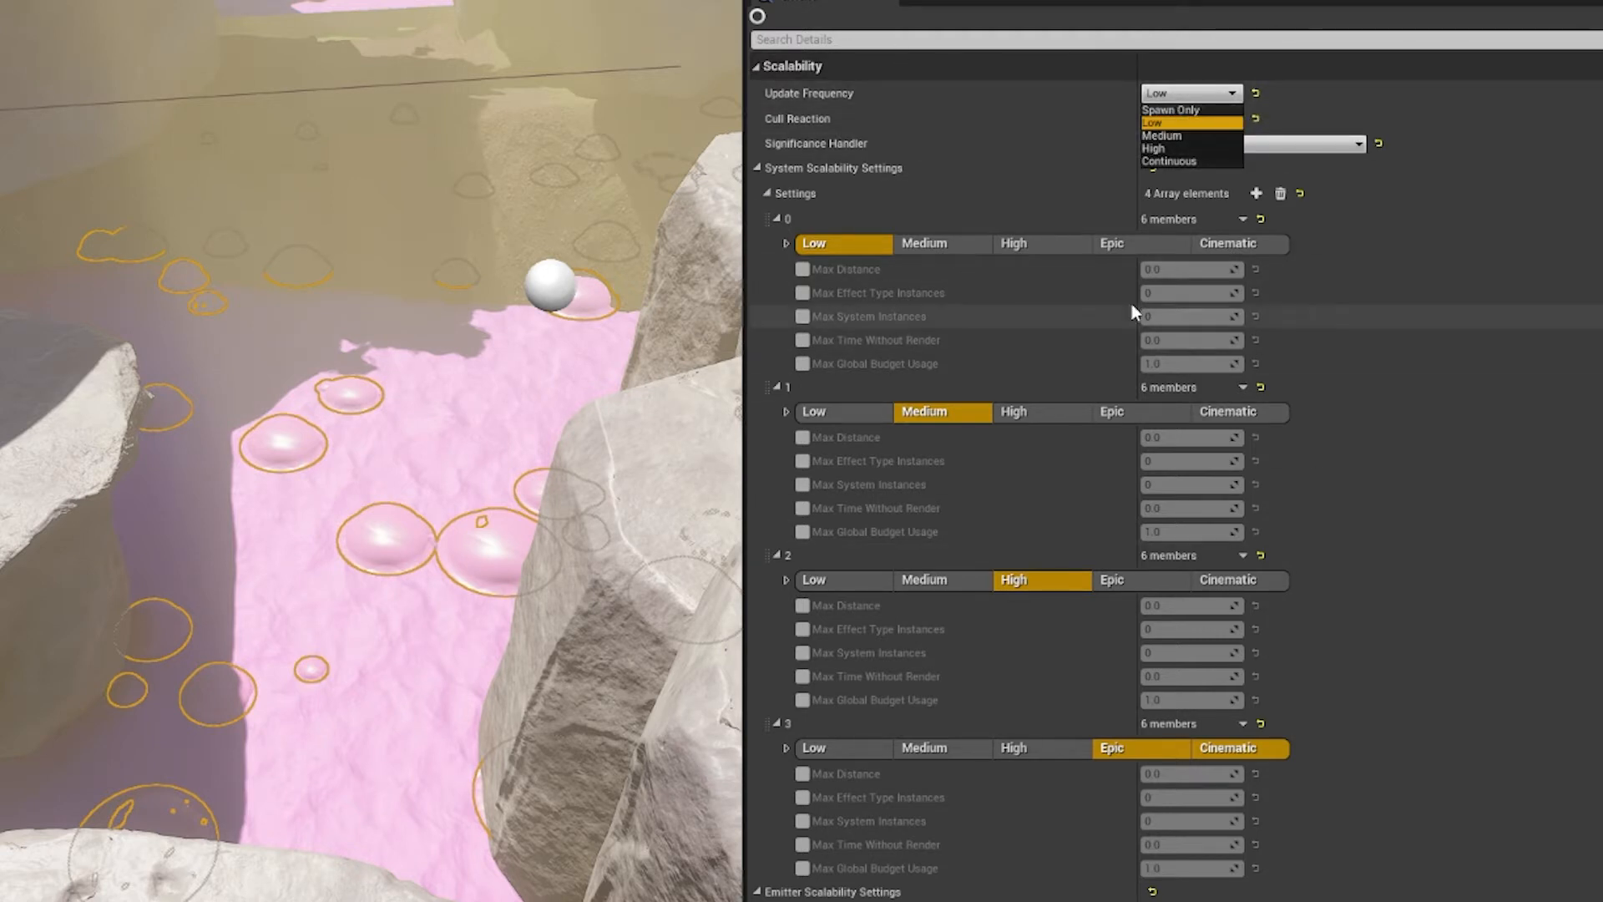
{"action": "mouse_move", "coordinate": [1186, 122]}
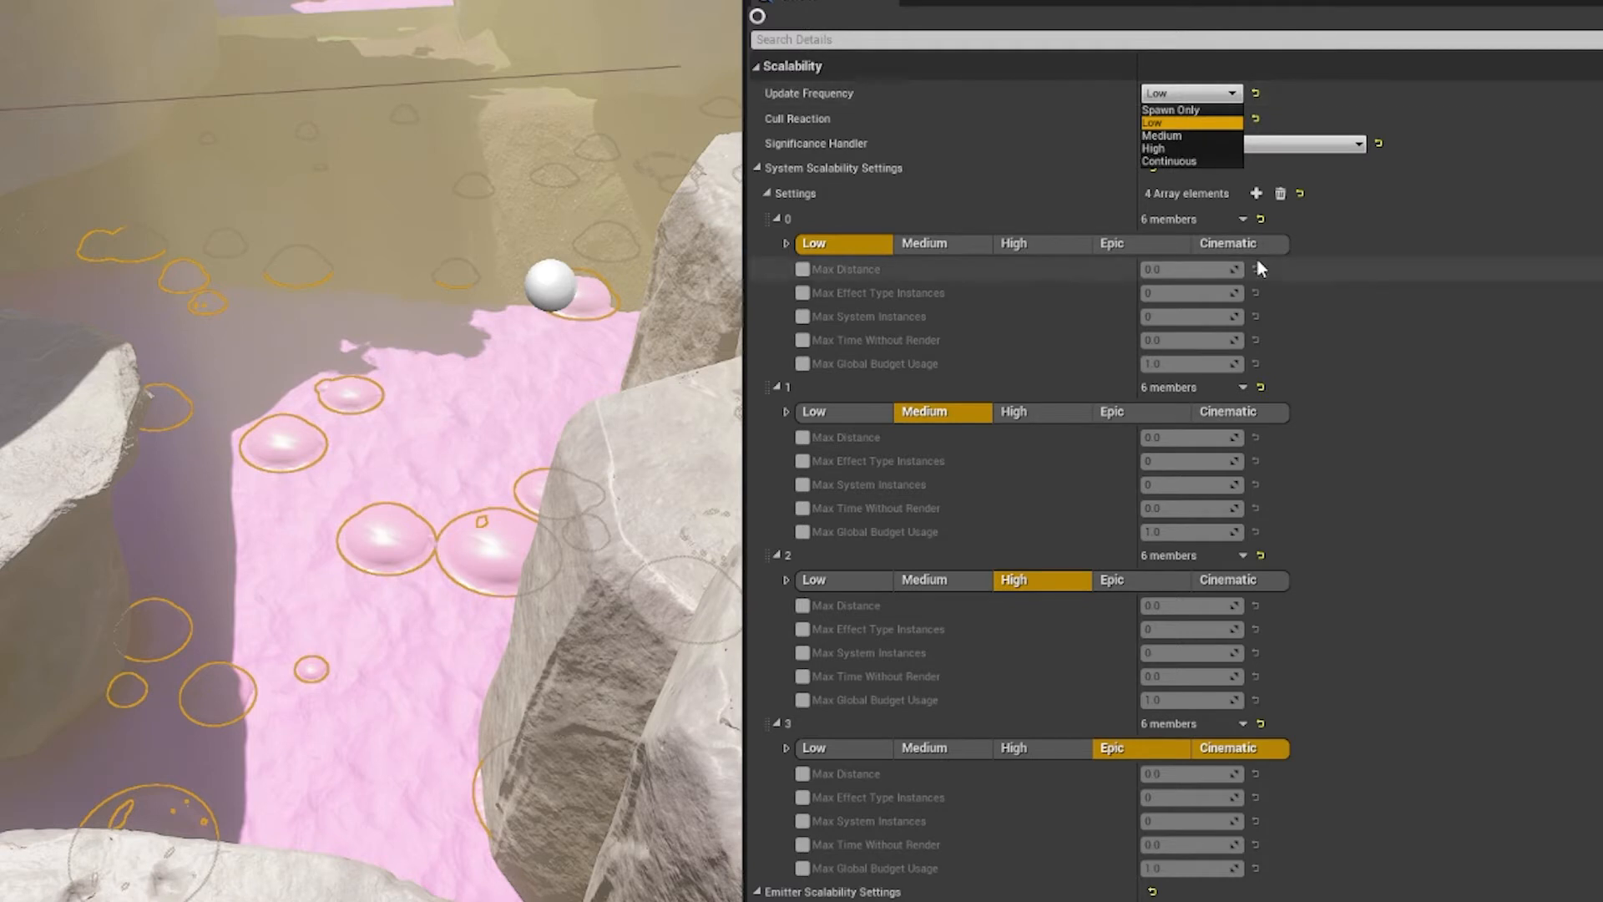
{"action": "mouse_move", "coordinate": [829, 216]}
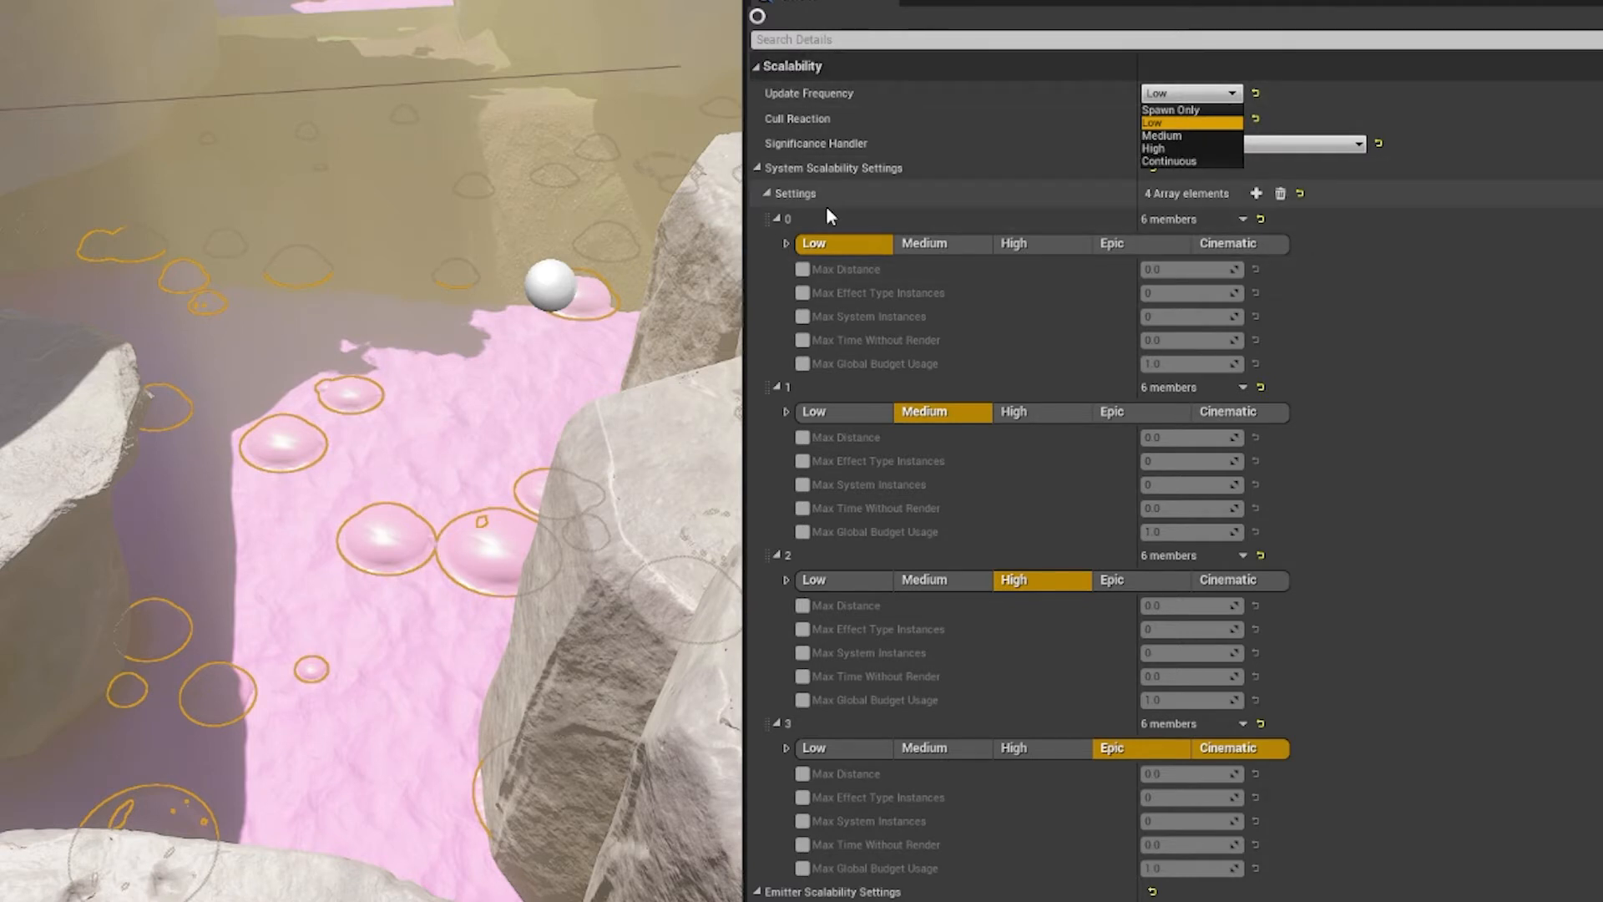
{"action": "mouse_move", "coordinate": [1032, 376]}
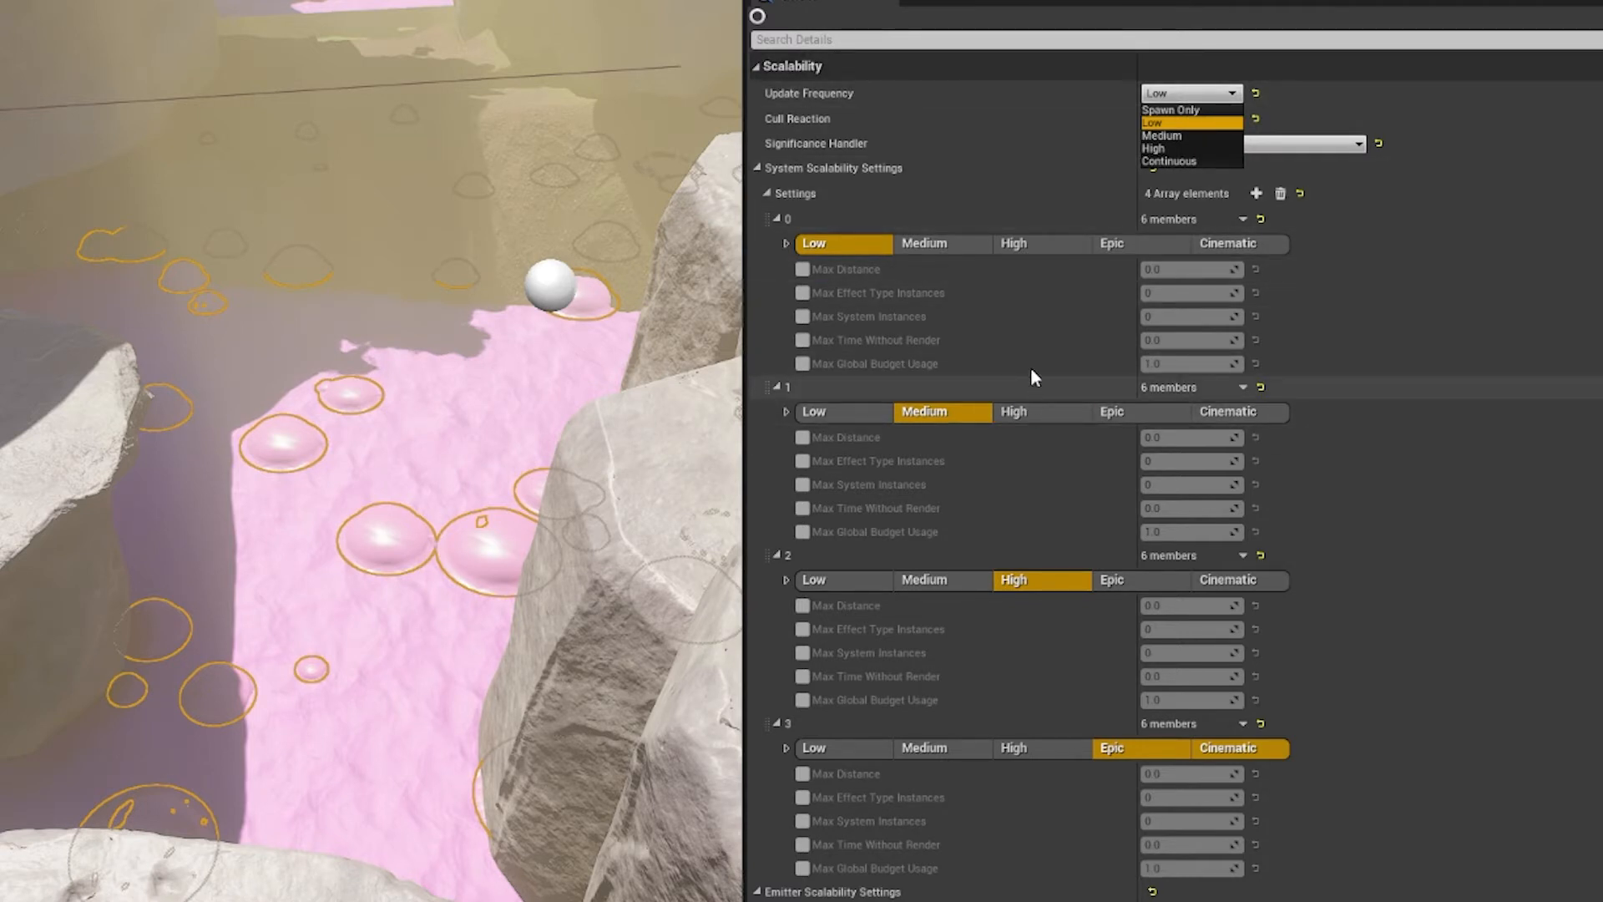
{"action": "mouse_move", "coordinate": [1171, 111]}
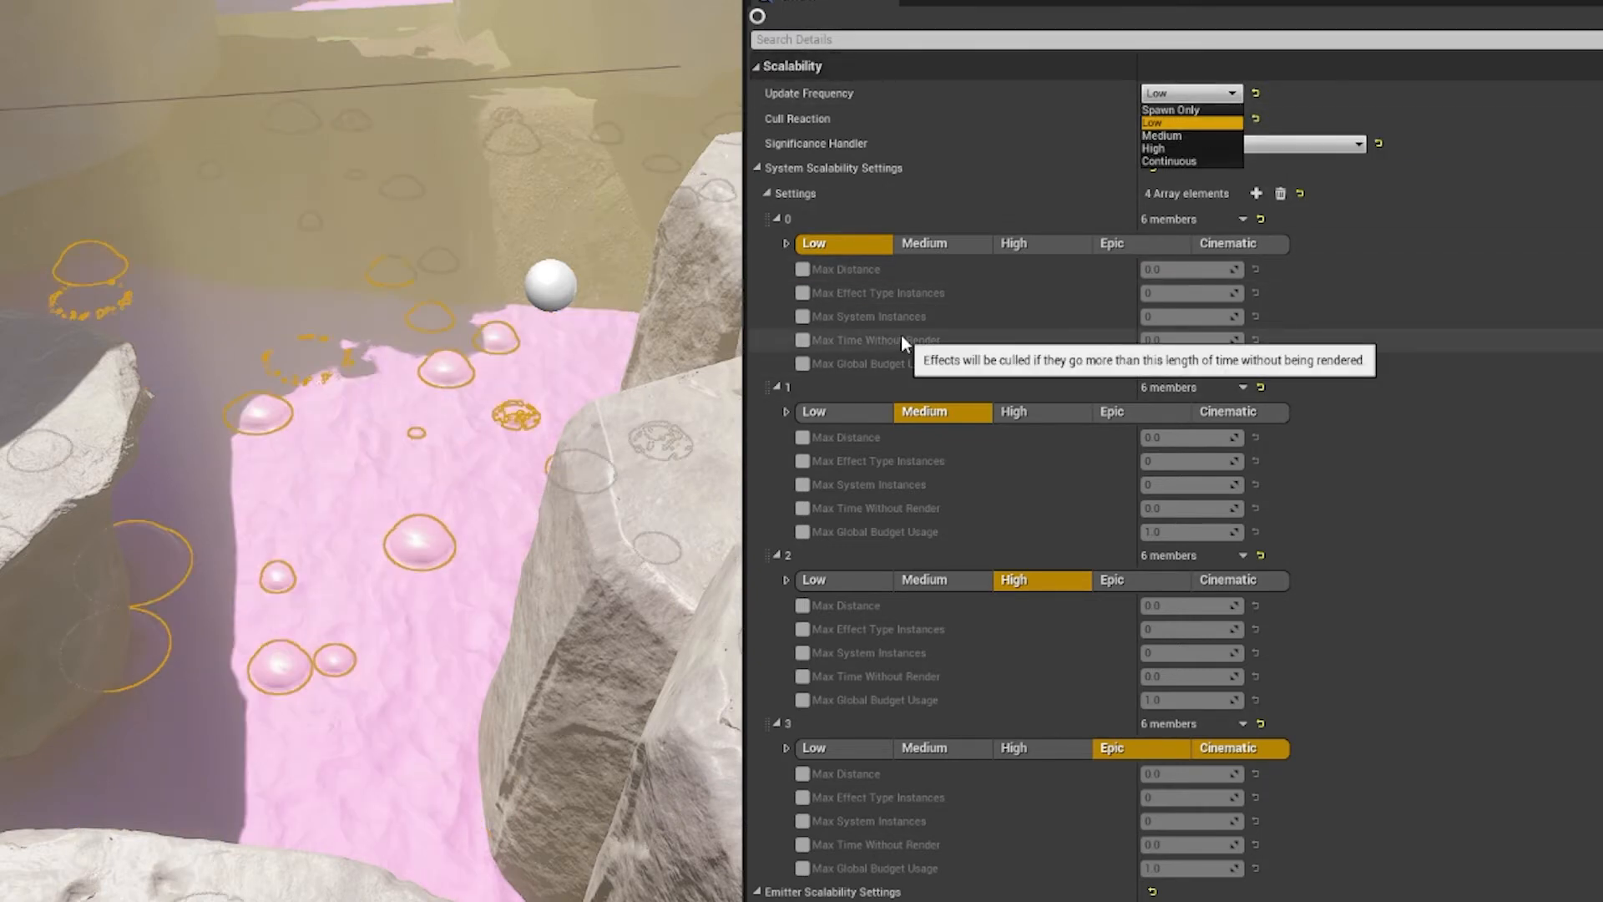
{"action": "mouse_move", "coordinate": [920, 294]}
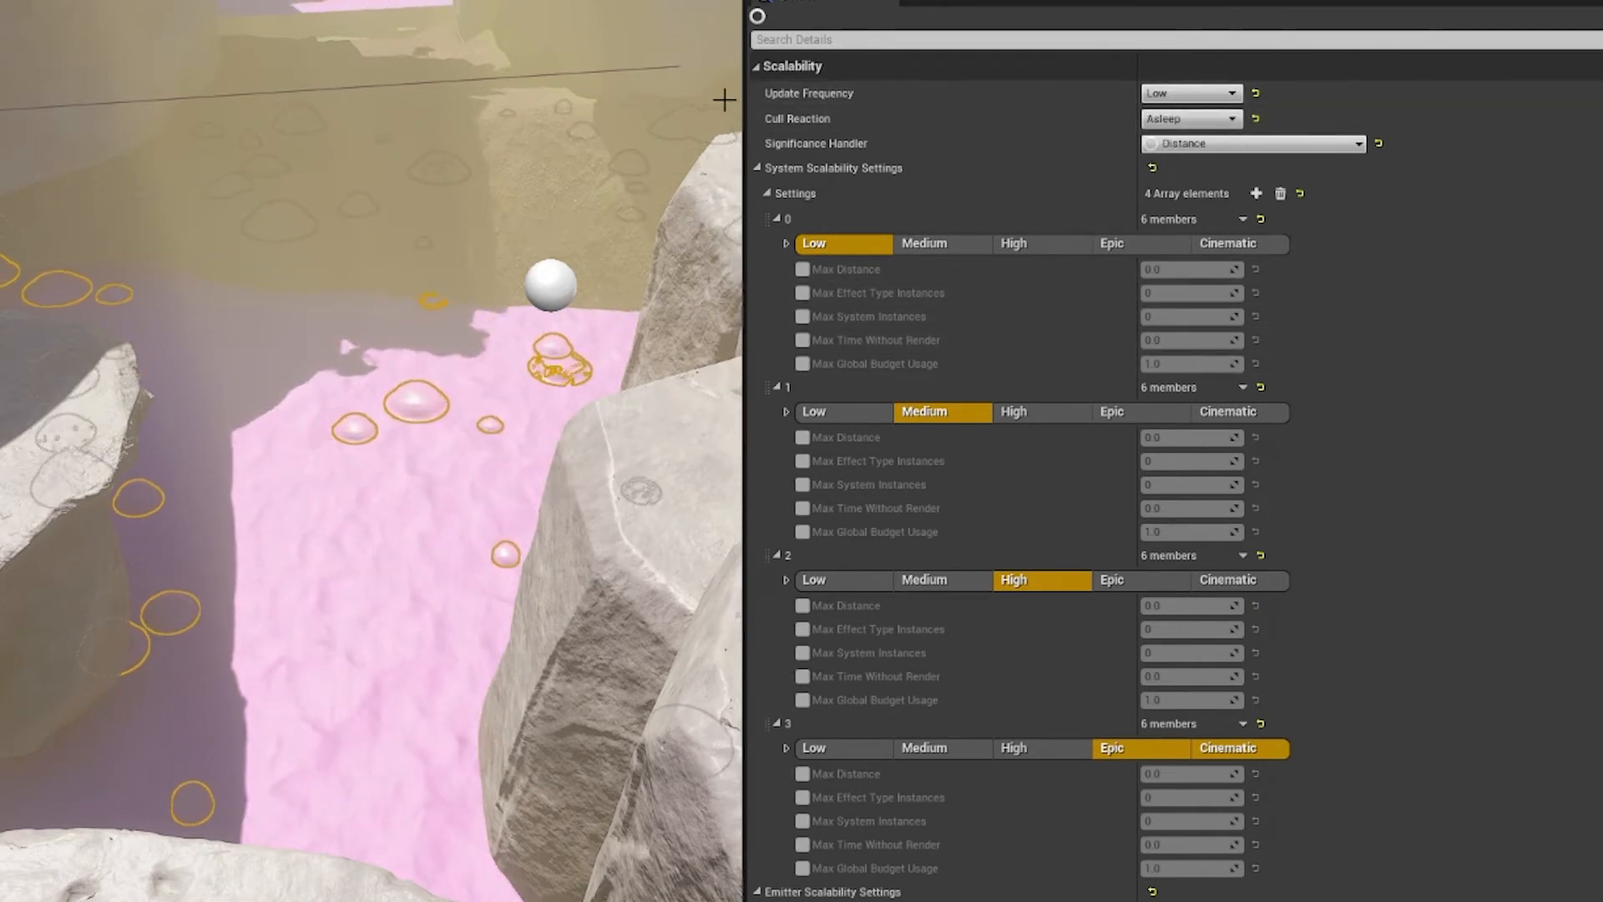
{"action": "left_click", "coordinate": [1191, 119]}
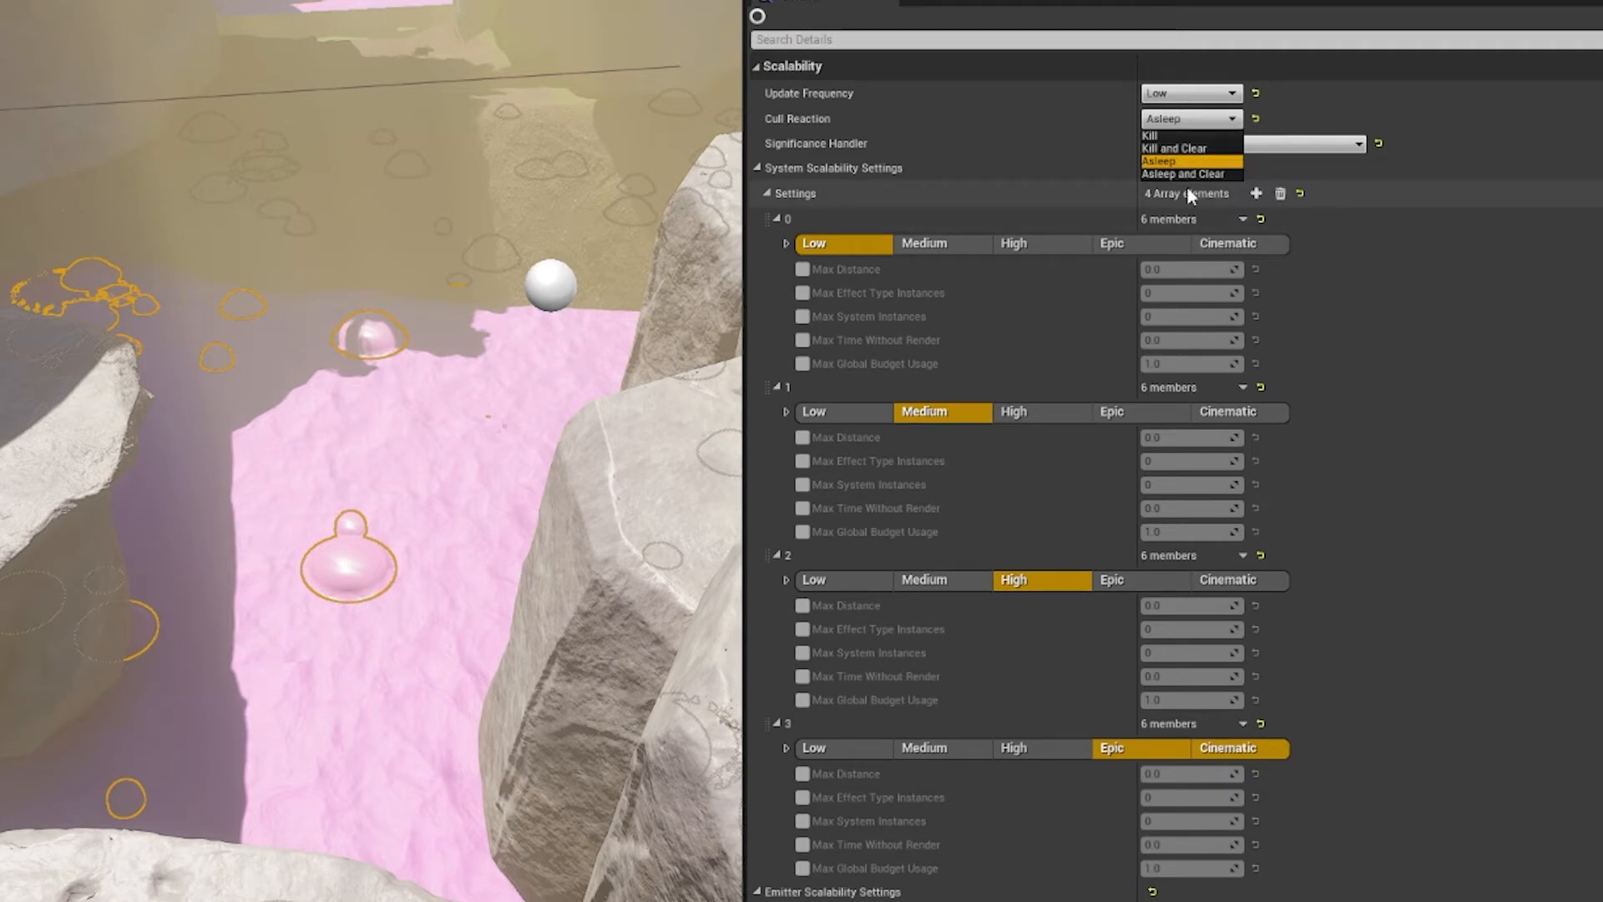
{"action": "mouse_move", "coordinate": [1176, 164]}
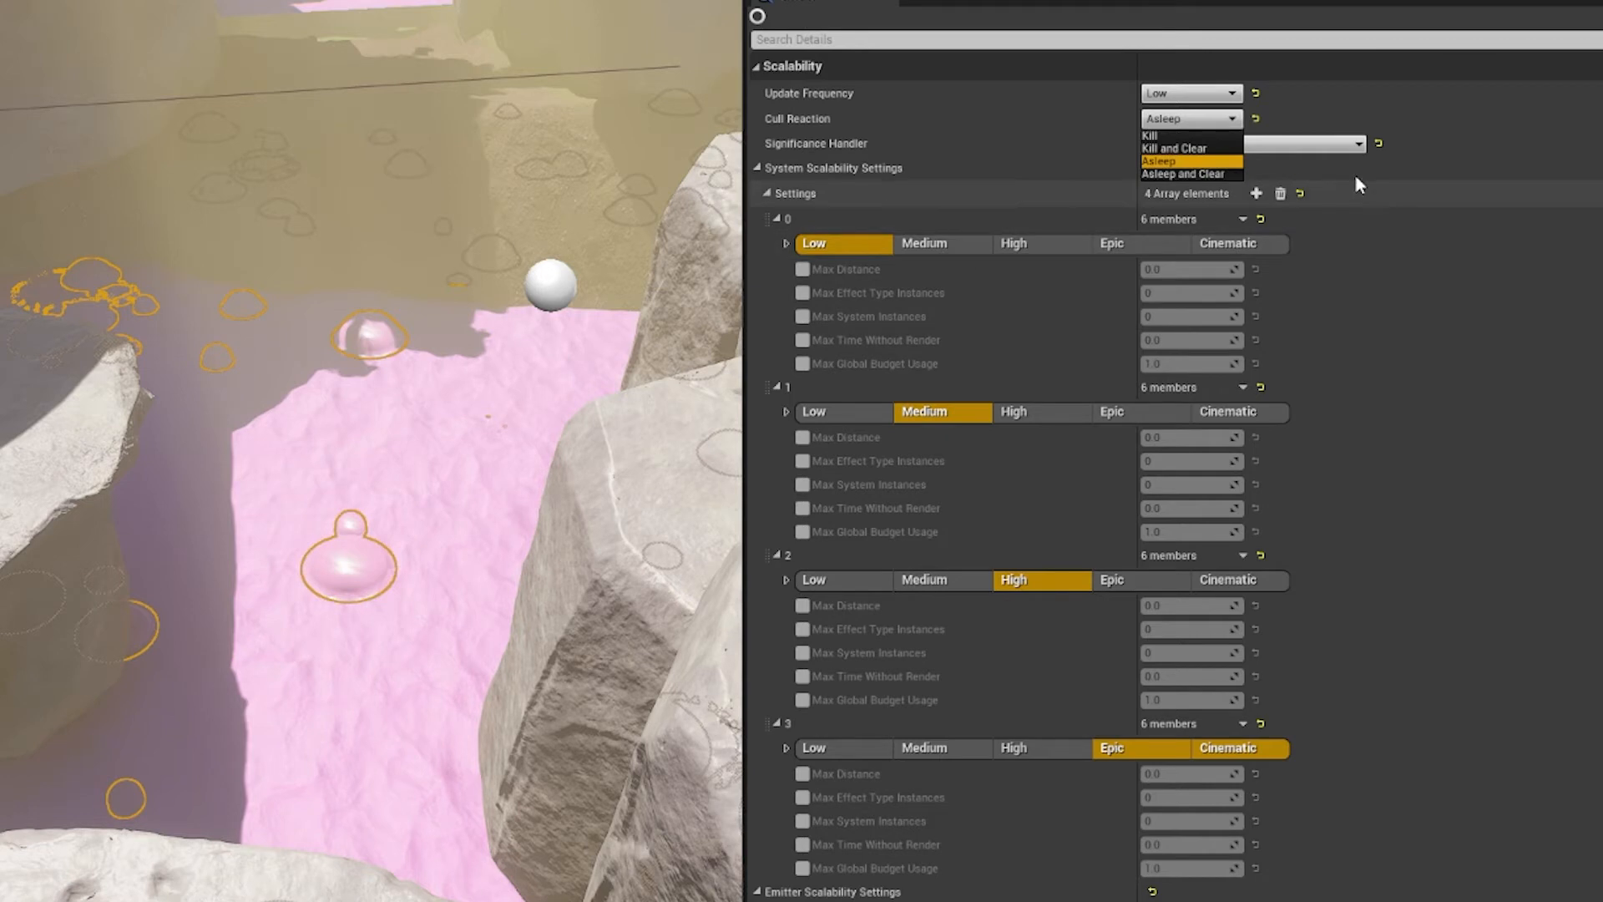
{"action": "left_click", "coordinate": [1189, 160]}
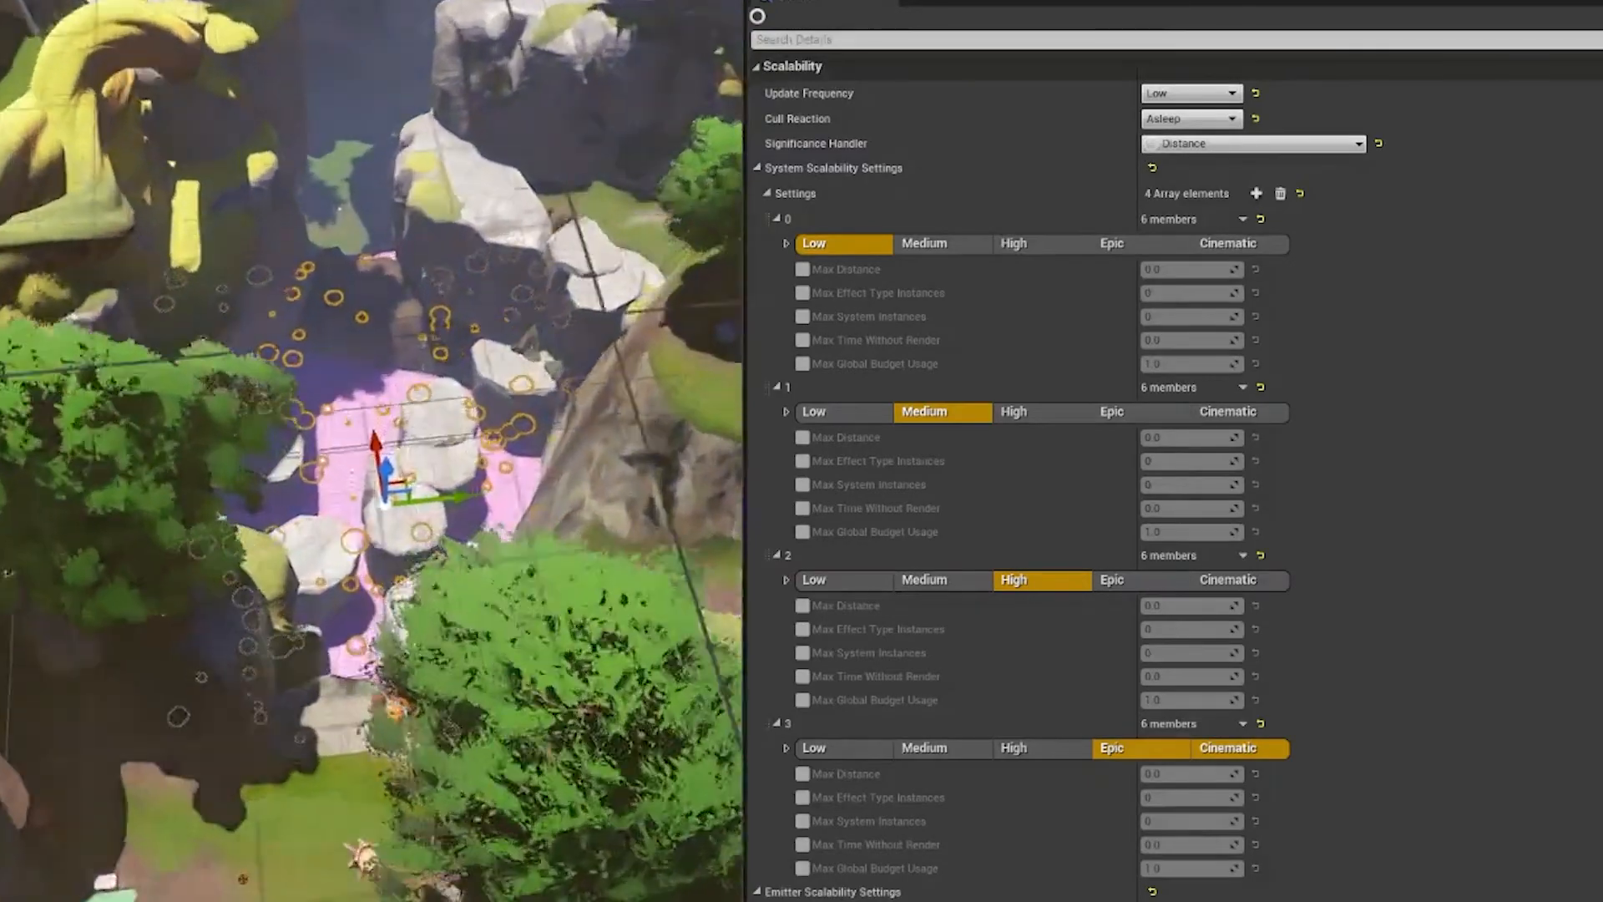
Set Max Distance to 1000 on the High (element 2) scalability entry.
{"action": "scroll", "scroll_direction": "down", "scroll_amount": 3}
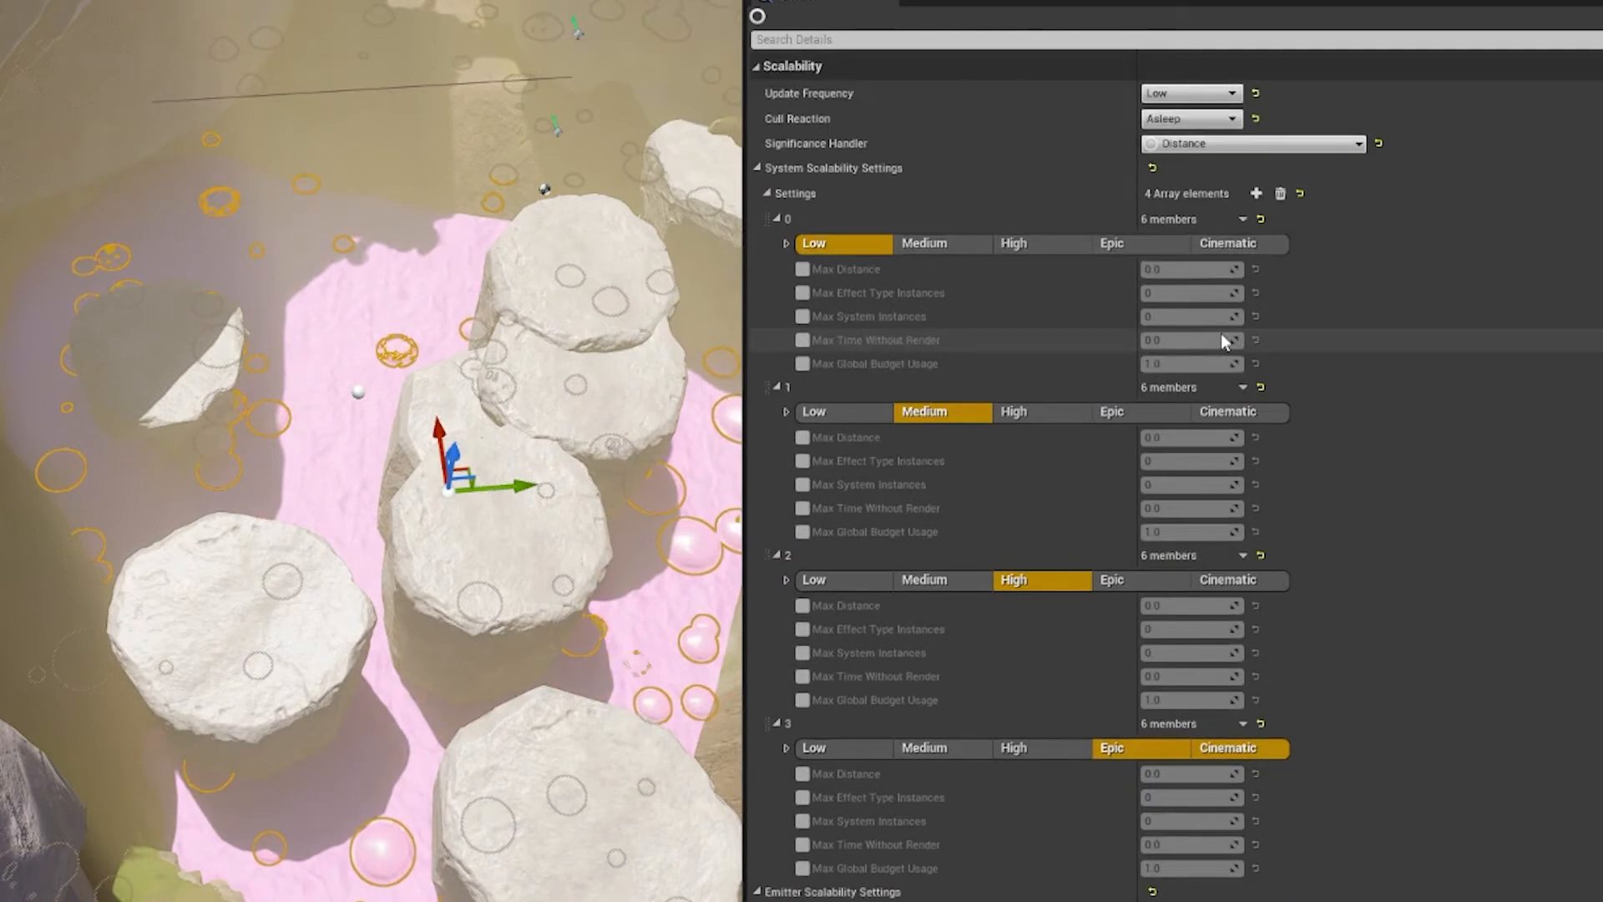
{"action": "left_click", "coordinate": [802, 604]}
{"action": "type", "text": "1000"}
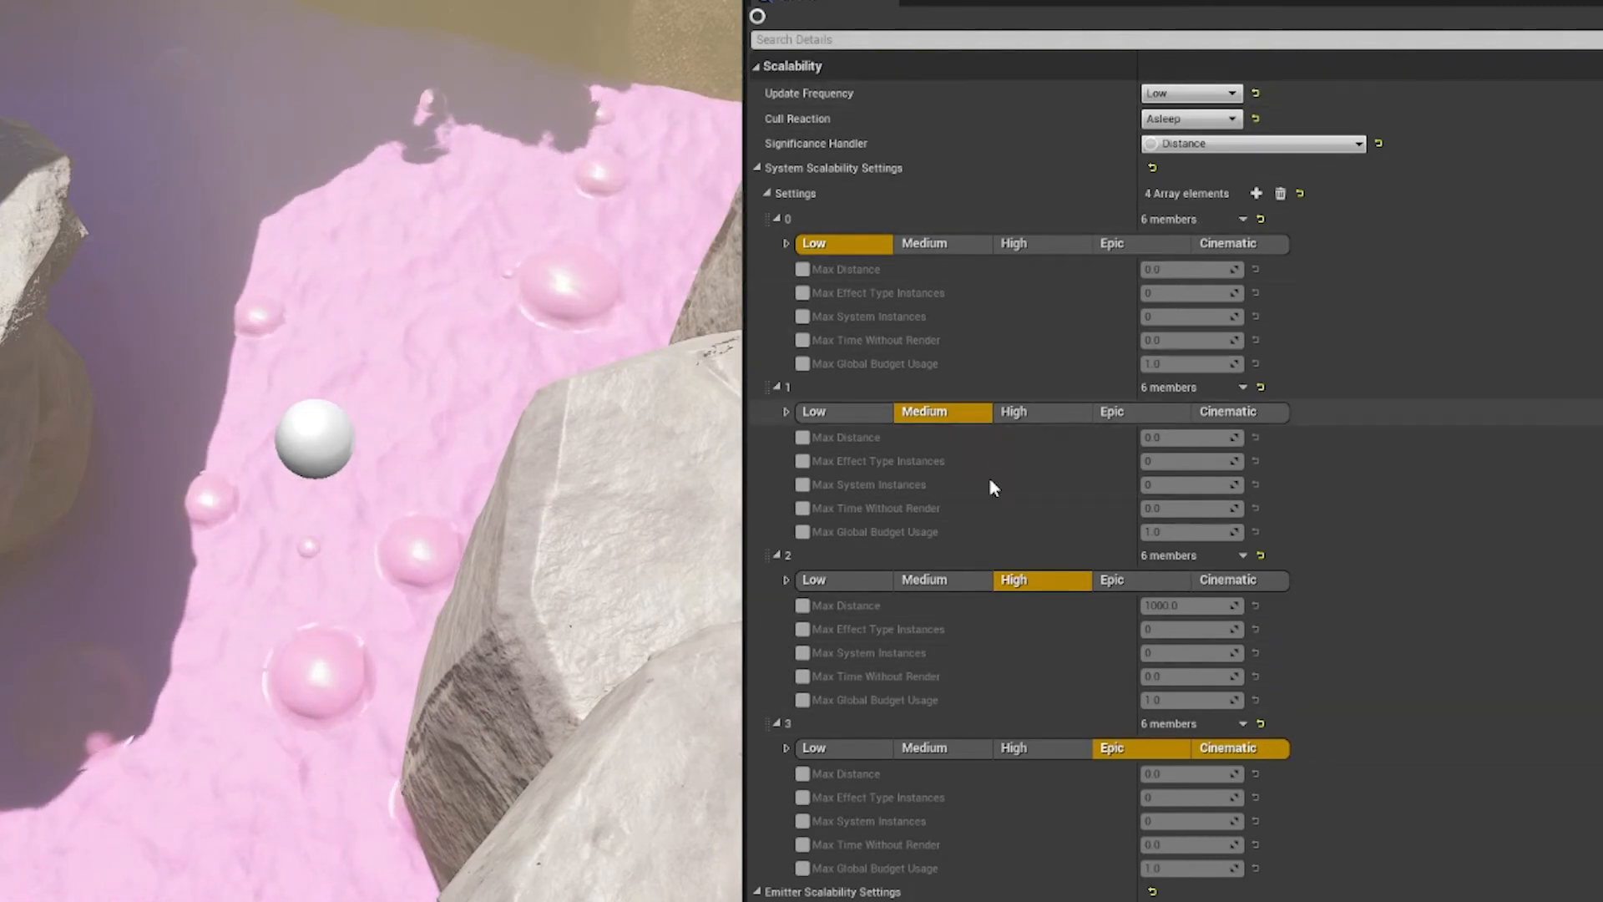
{"action": "scroll", "scroll_direction": "down", "scroll_amount": 3}
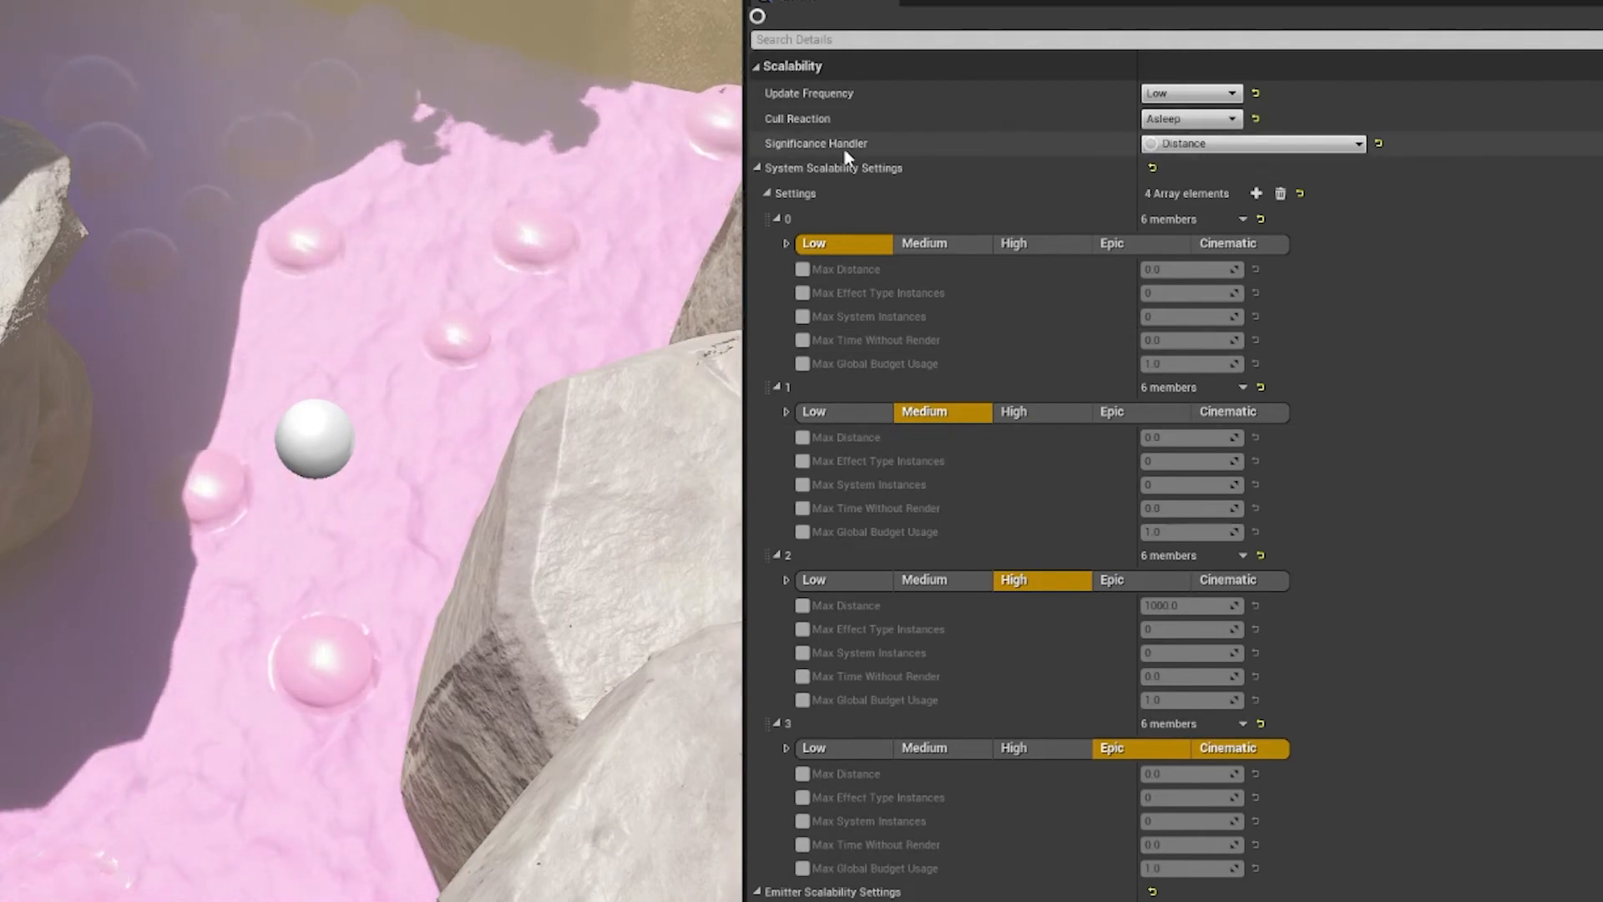
{"action": "left_click", "coordinate": [1249, 144]}
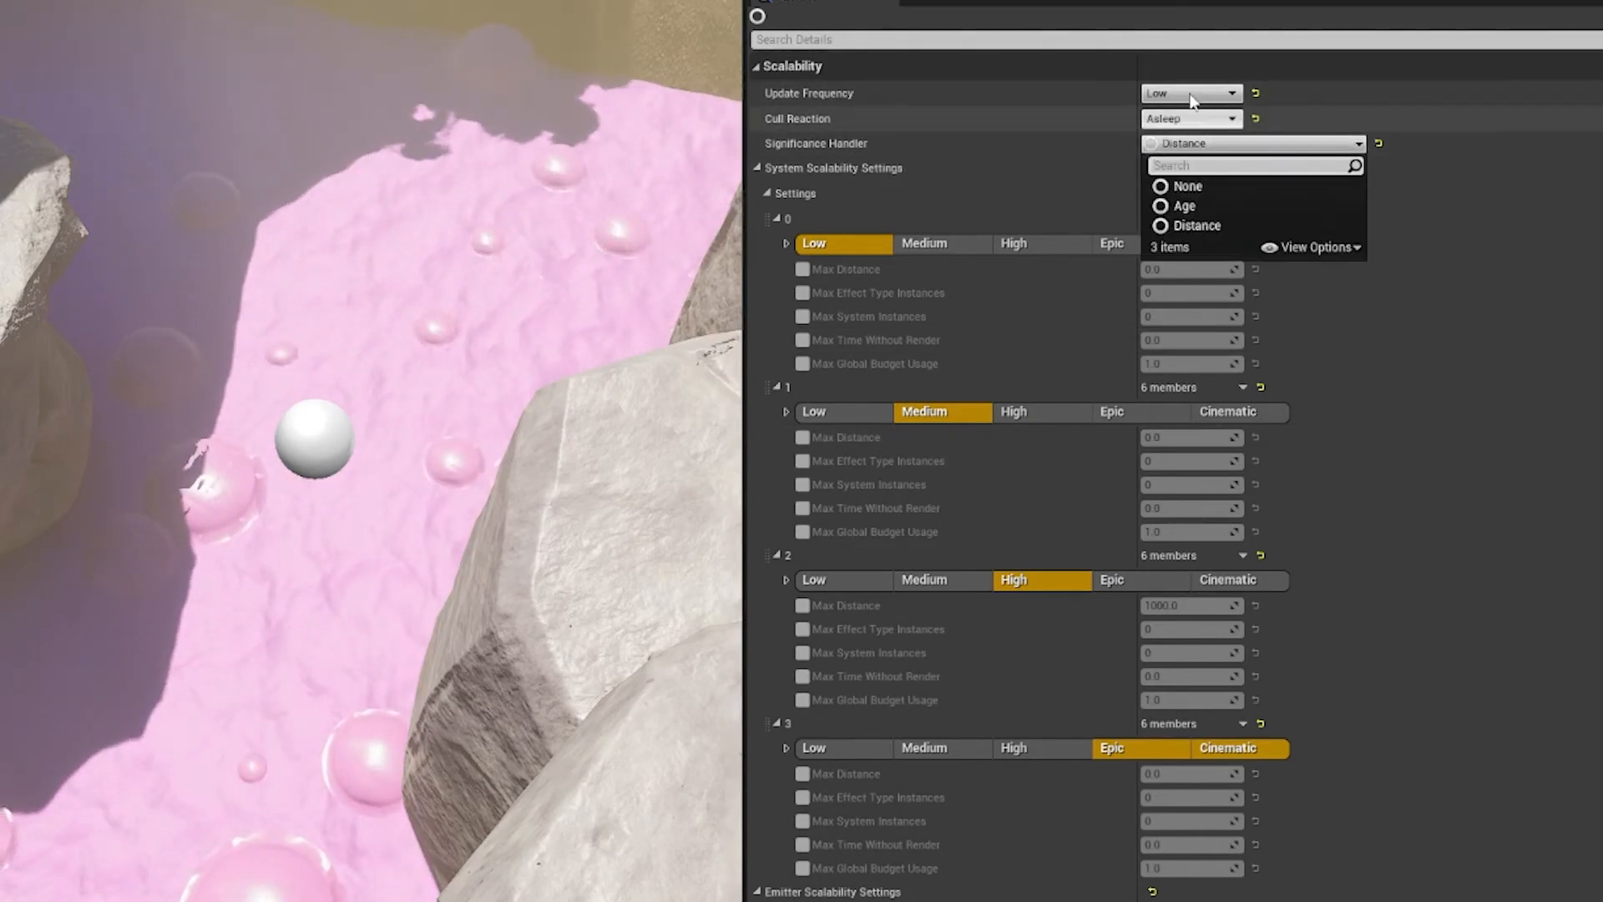
{"action": "mouse_move", "coordinate": [1191, 94]}
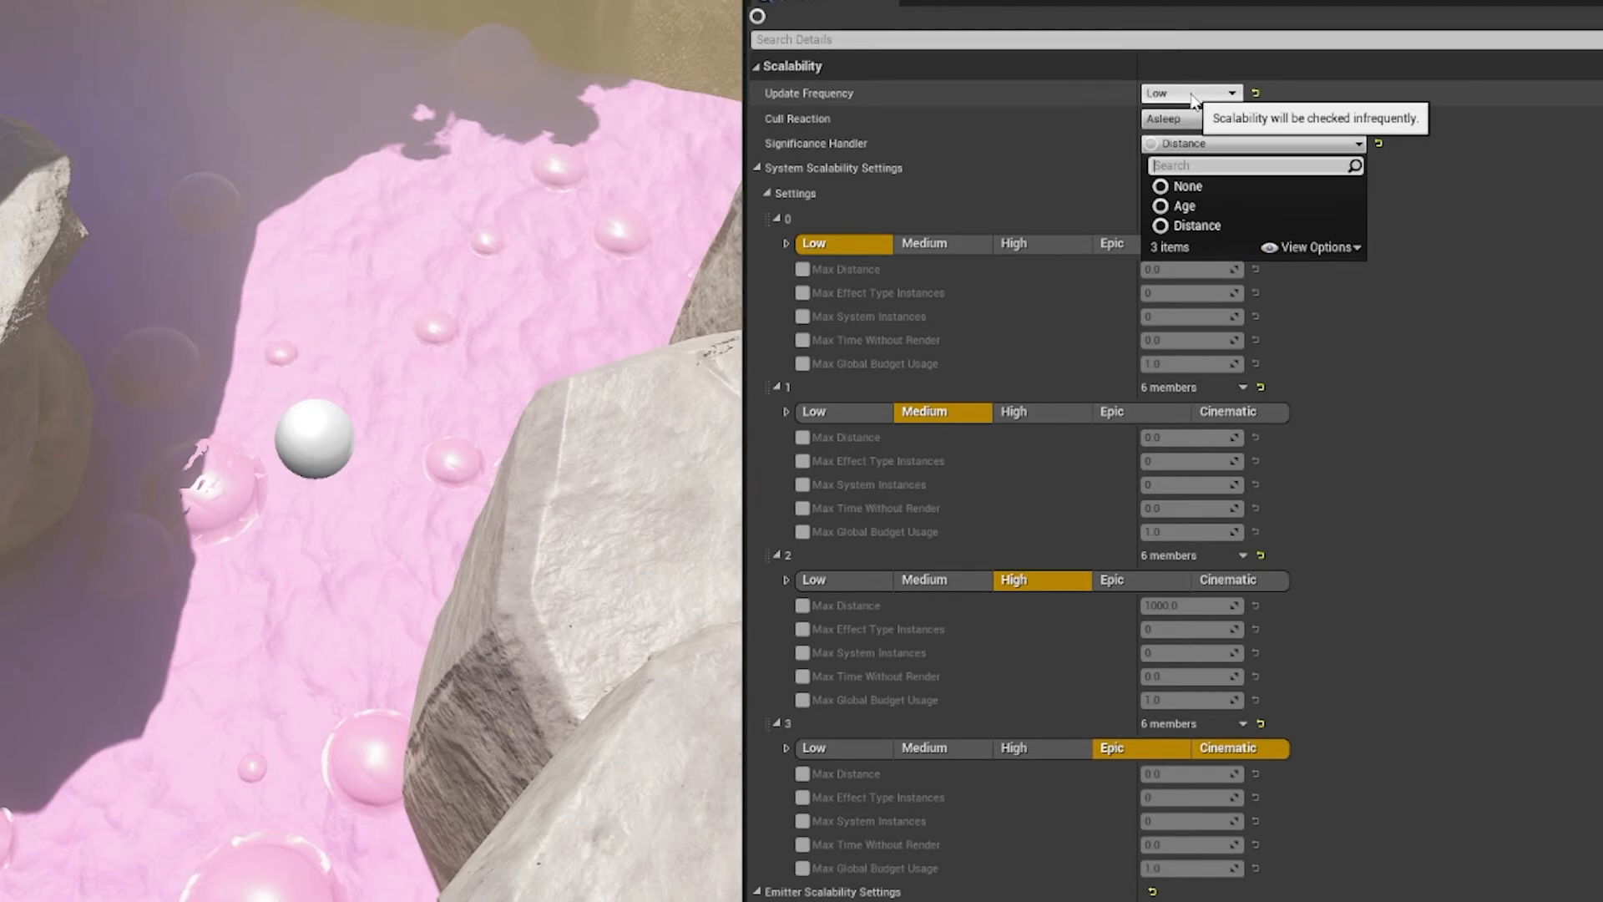
{"action": "mouse_move", "coordinate": [1233, 161]}
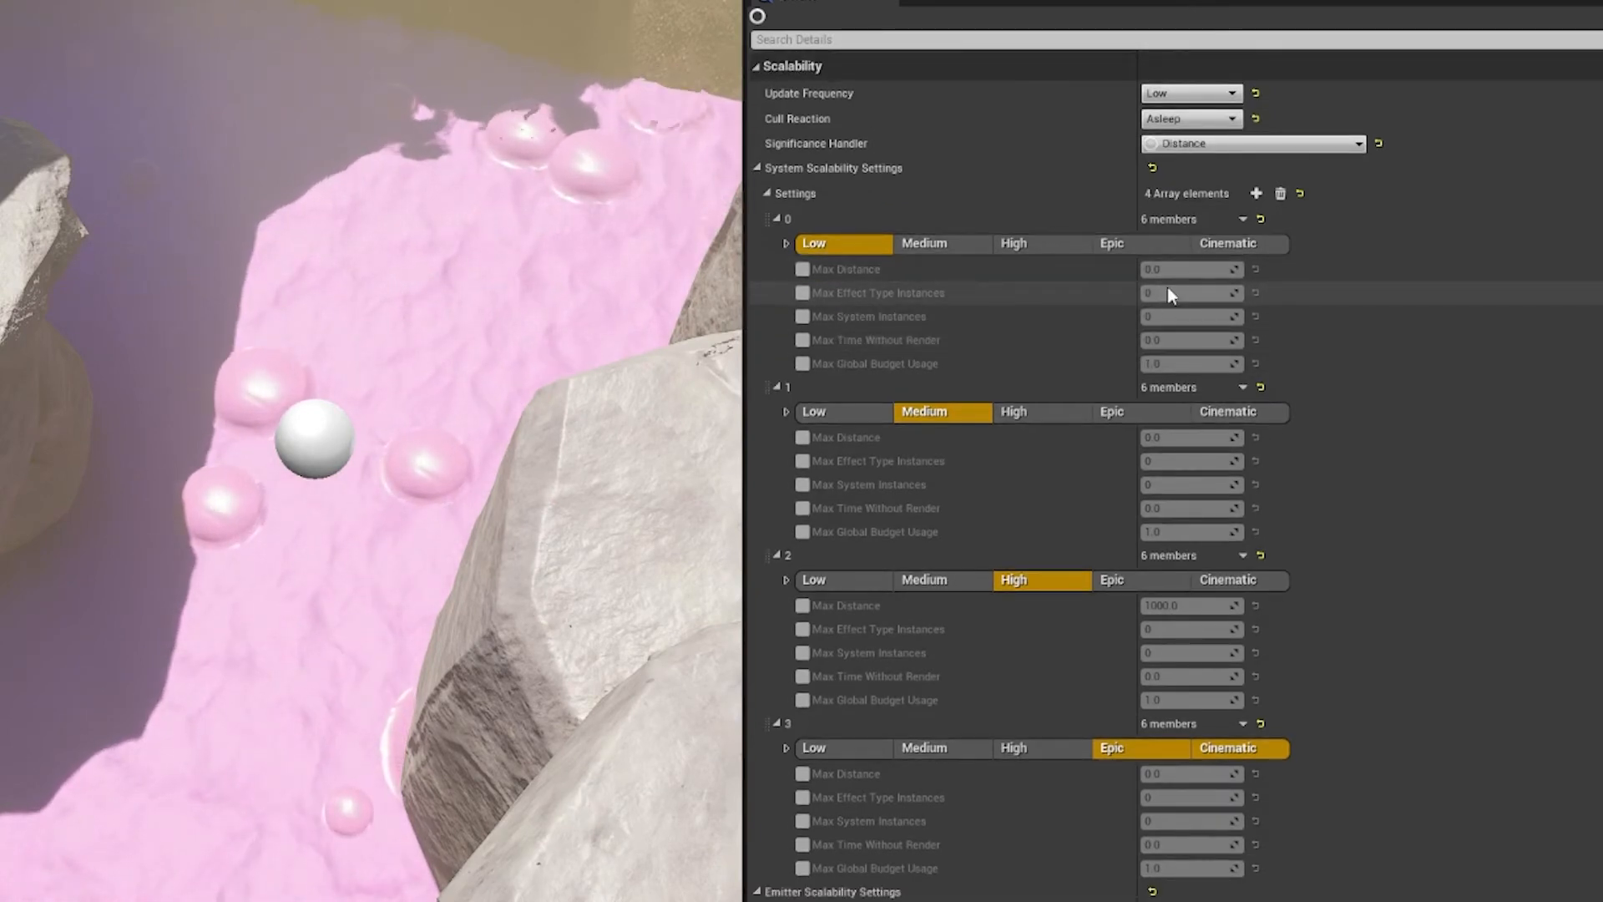
{"action": "left_click", "coordinate": [1252, 144]}
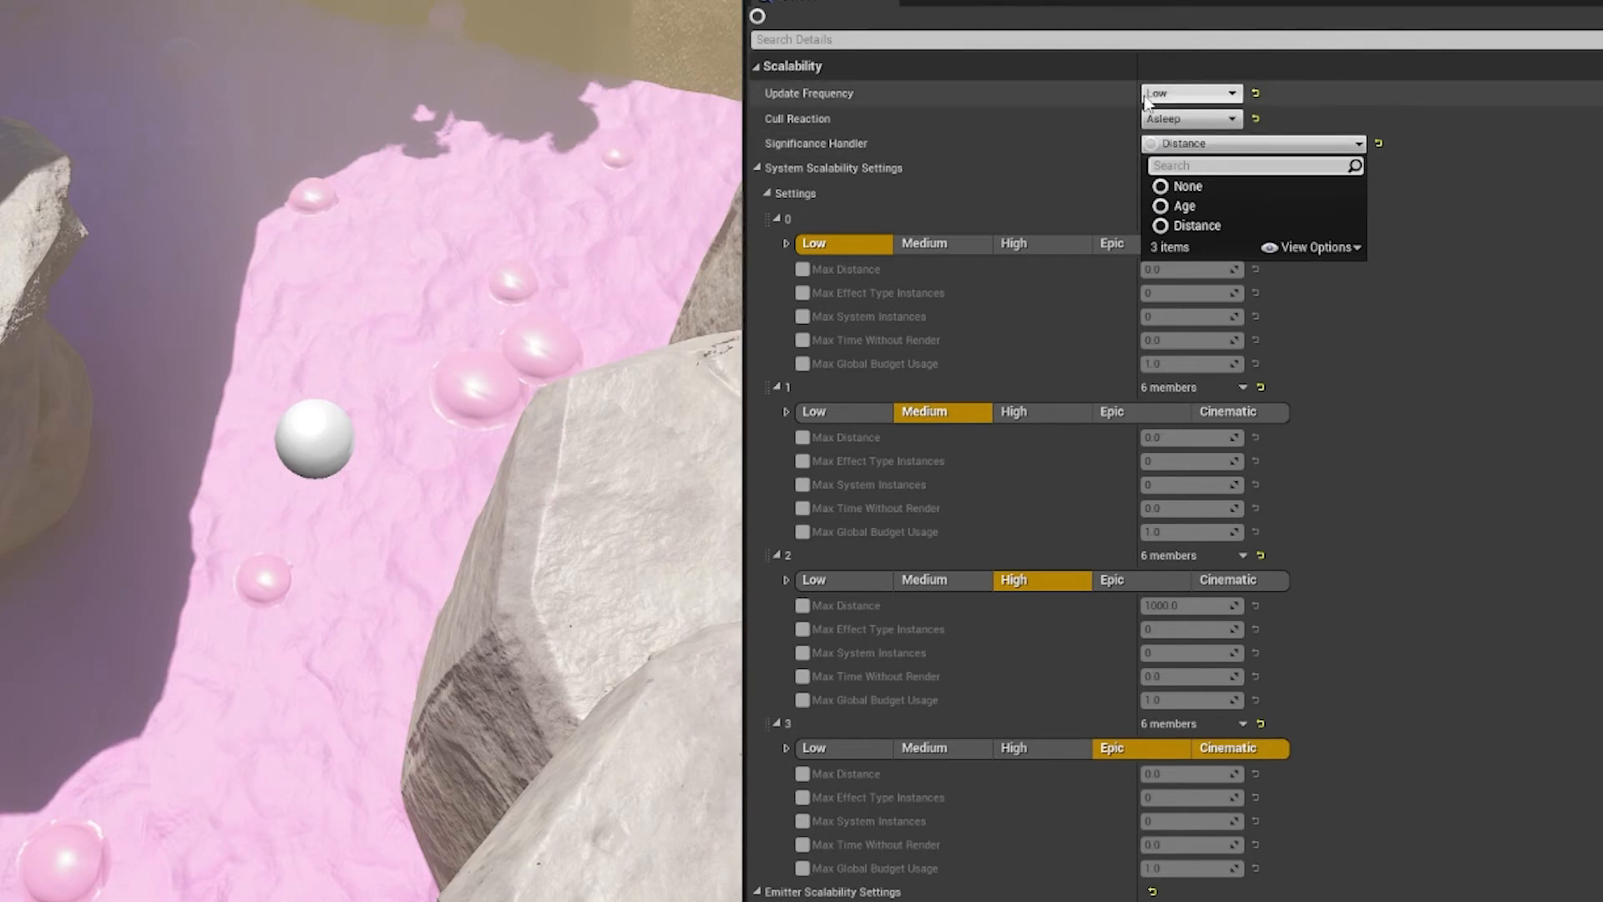
{"action": "mouse_move", "coordinate": [1189, 94]}
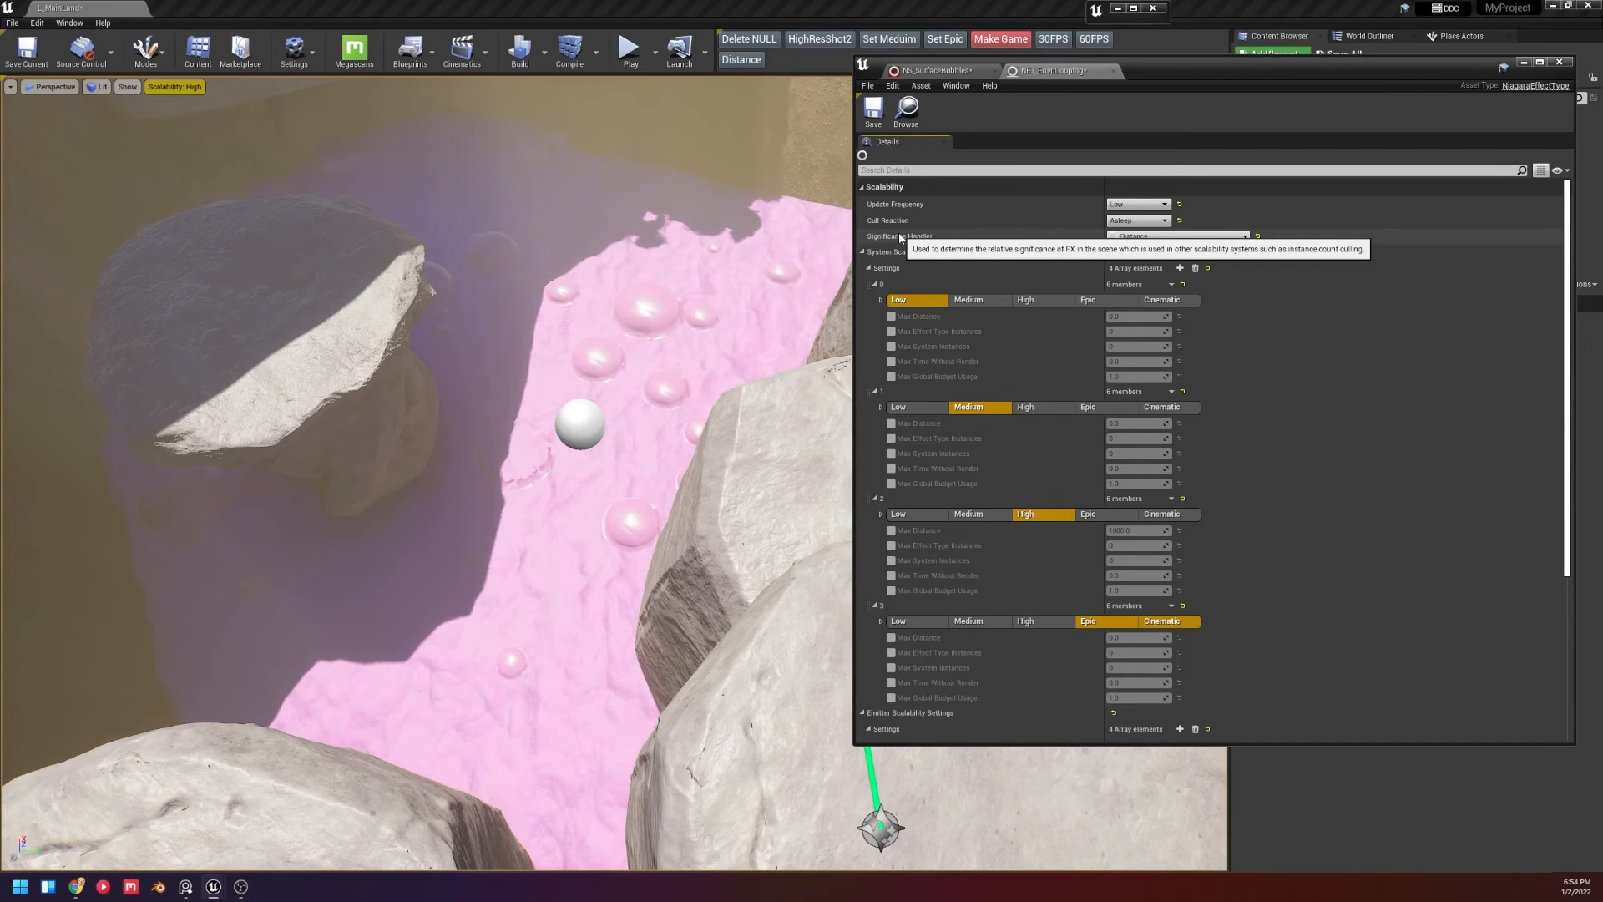
{"action": "mouse_move", "coordinate": [1220, 258]}
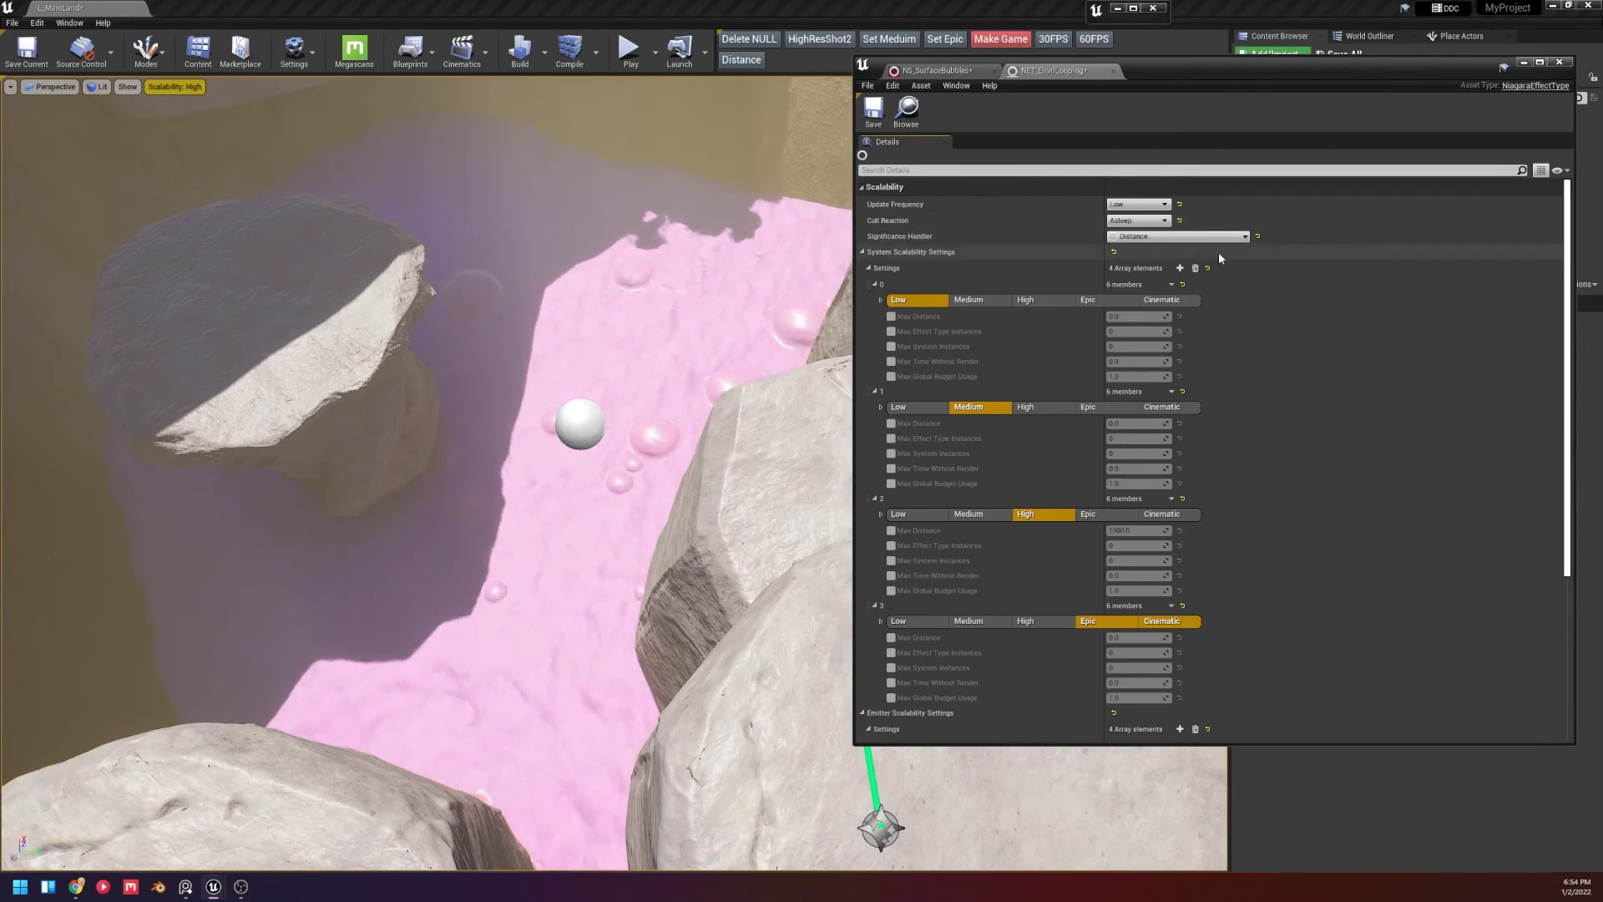
Scroll the scalability settings, then switch to the NS_GlowingPLantIdle system tab.
{"action": "scroll", "scroll_direction": "down", "scroll_amount": 3}
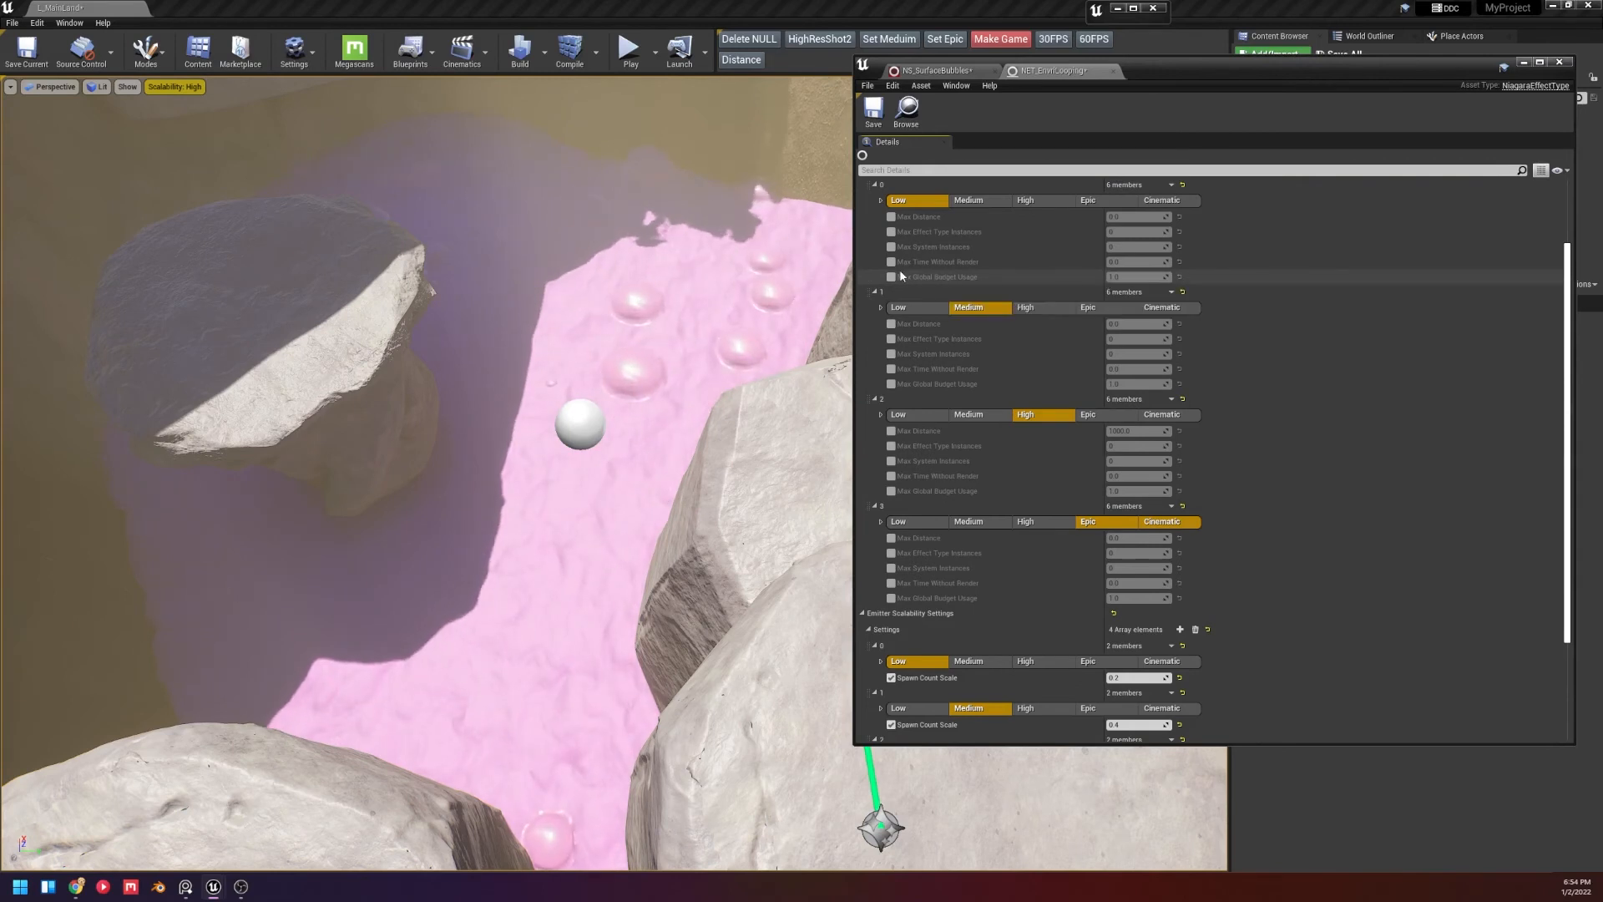
{"action": "scroll", "scroll_direction": "down", "scroll_amount": 3}
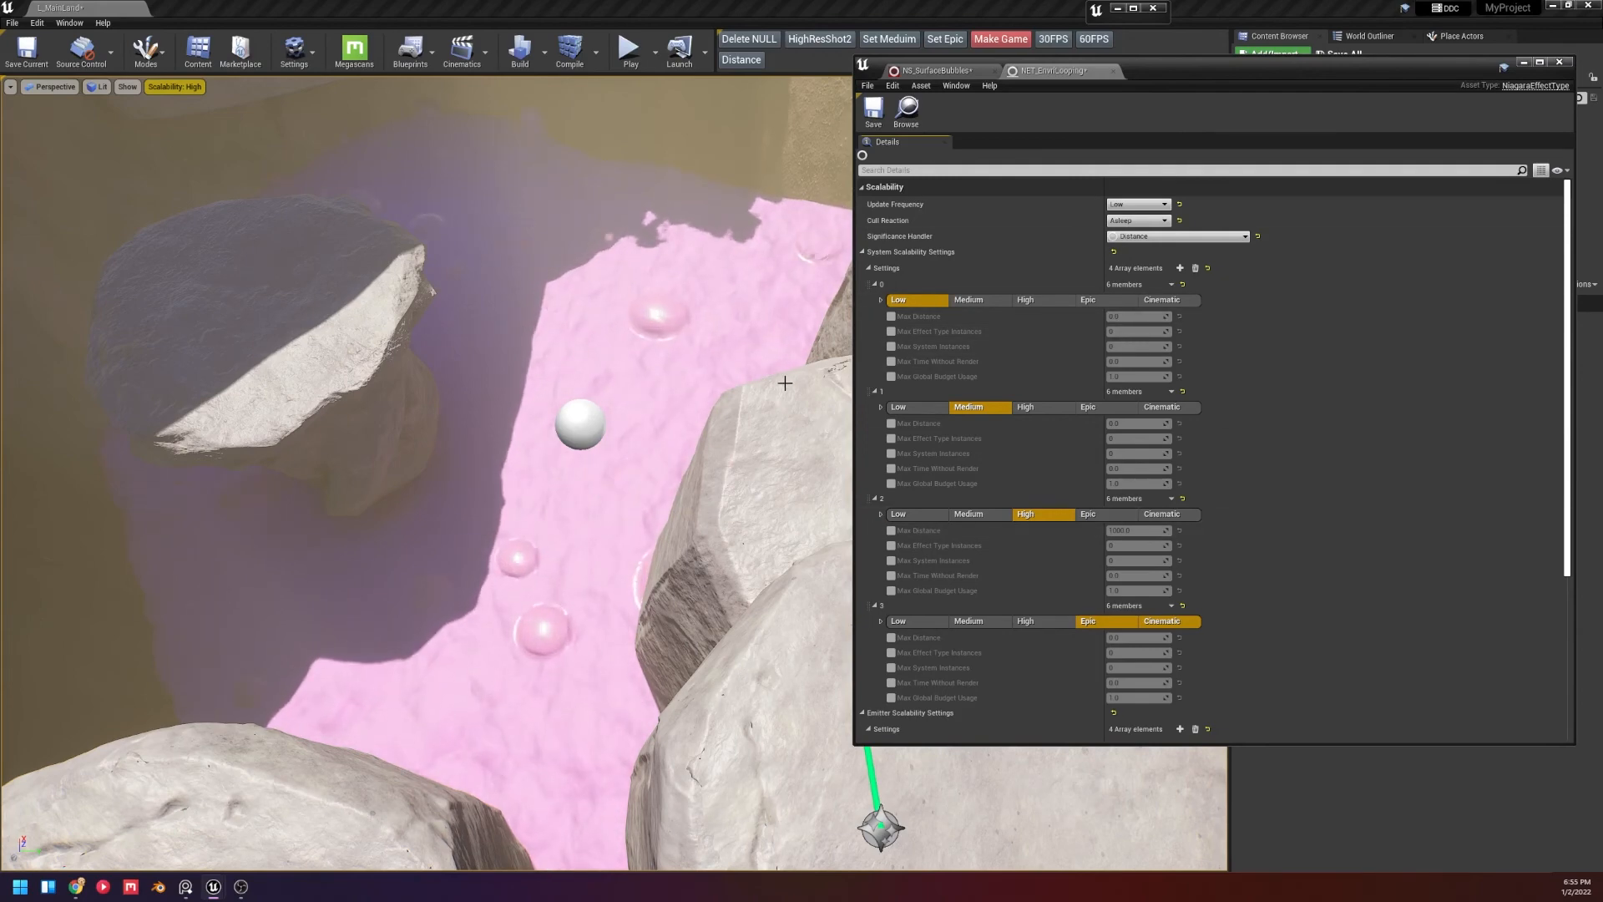
{"action": "left_click", "coordinate": [939, 70]}
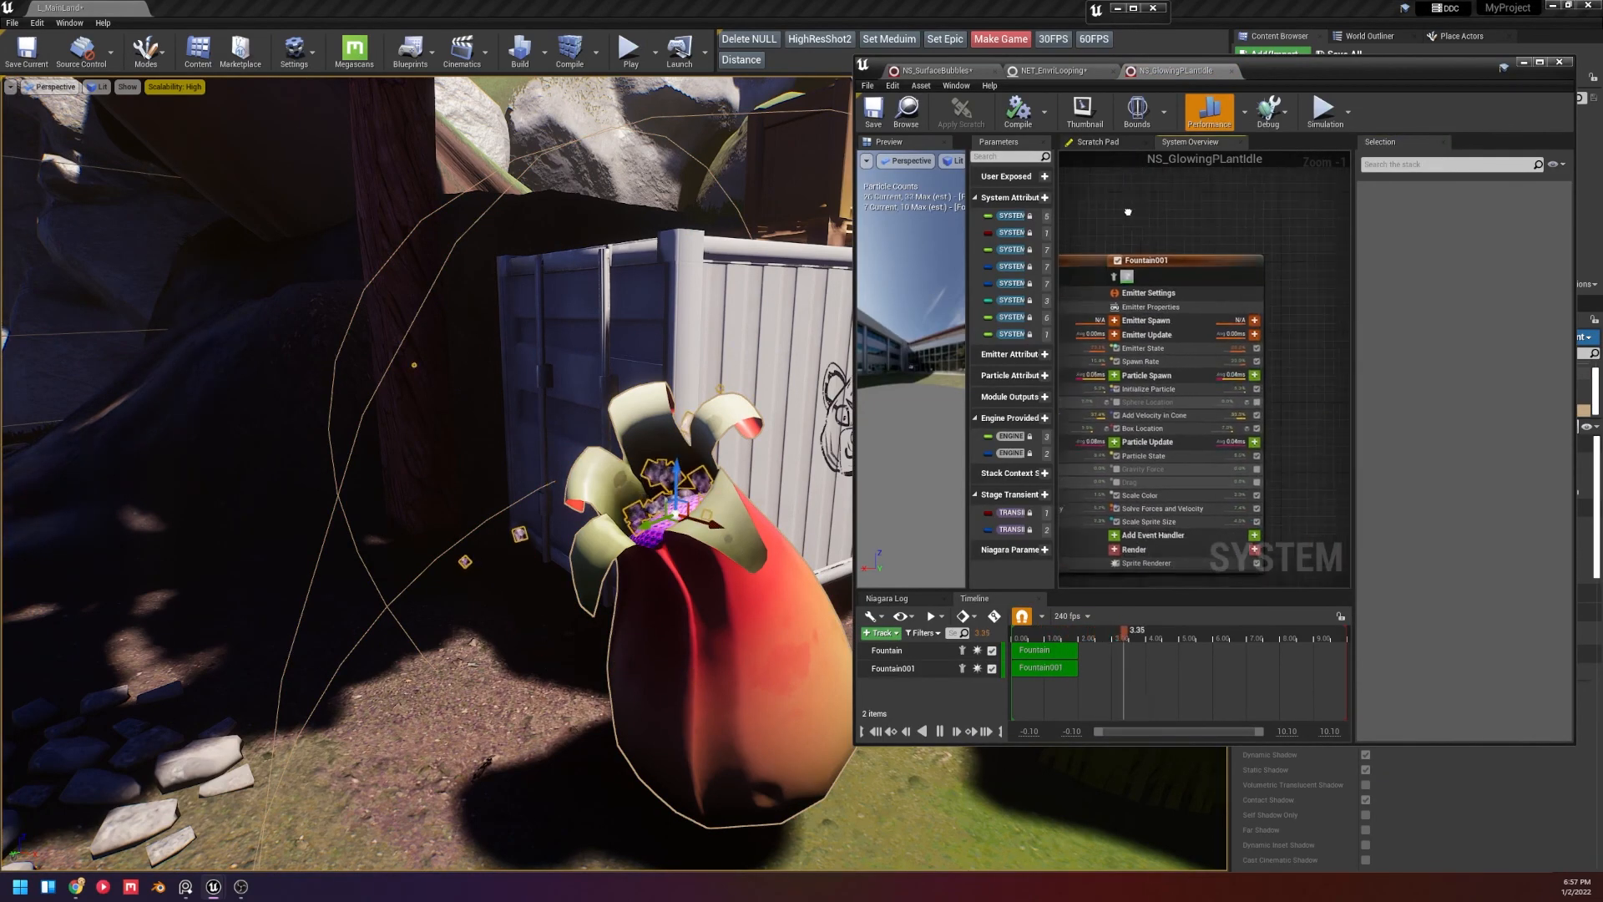
Inspect the Fountain emitter's Particle Spawn and system properties, then return to the effect type asset.
{"action": "left_click", "coordinate": [894, 668]}
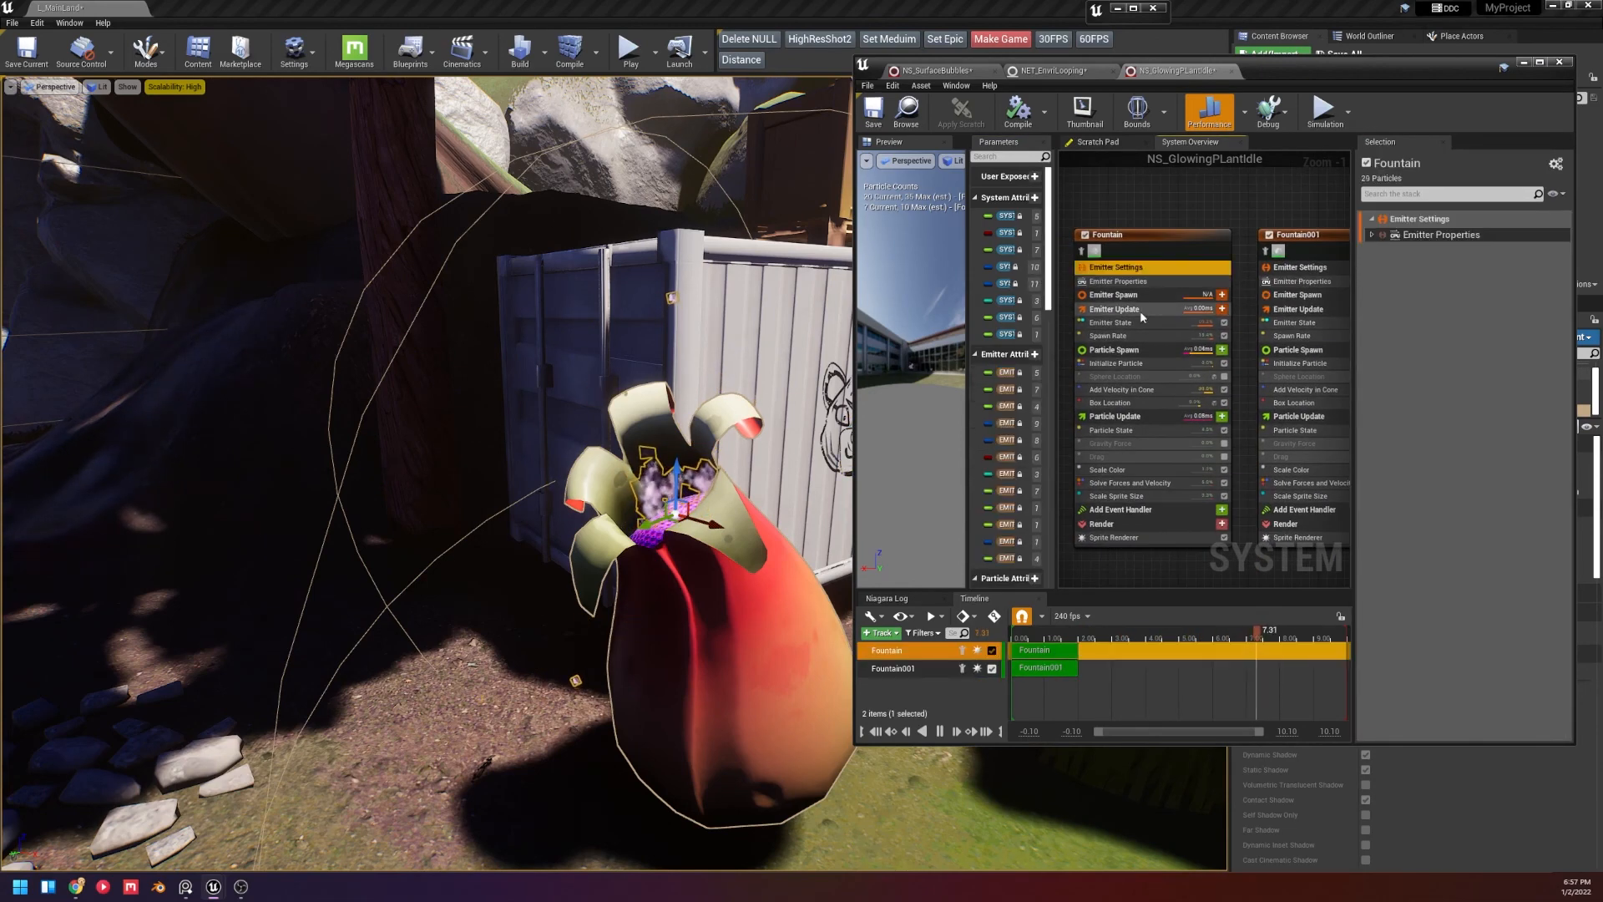
{"action": "left_click", "coordinate": [1114, 349]}
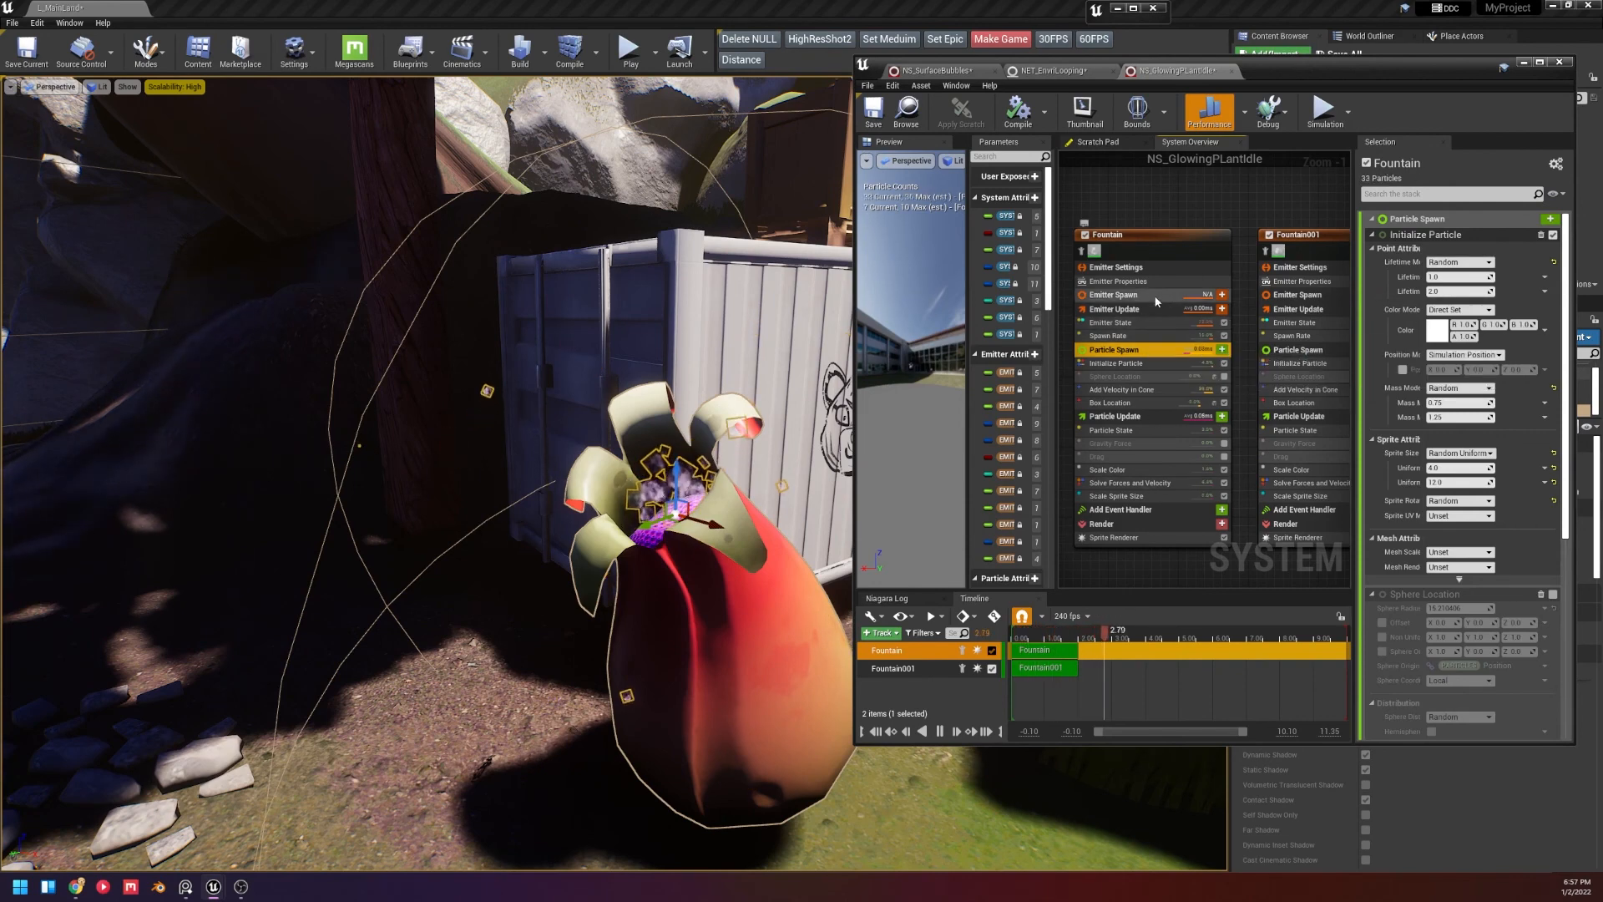
{"action": "left_click", "coordinate": [1117, 280]}
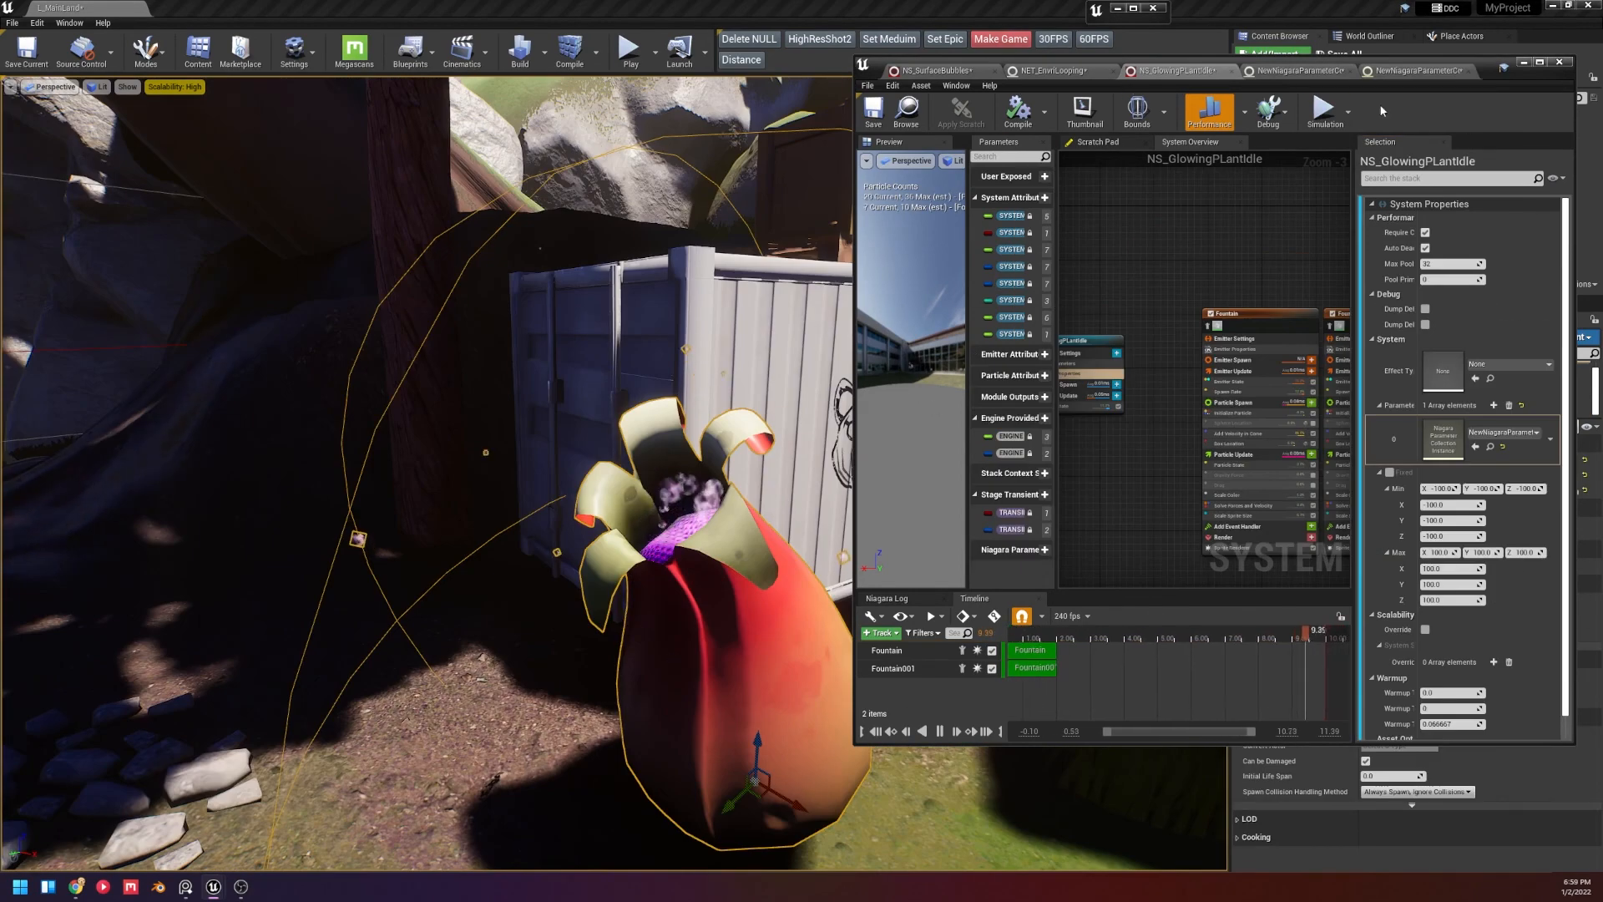
{"action": "left_click", "coordinate": [937, 70]}
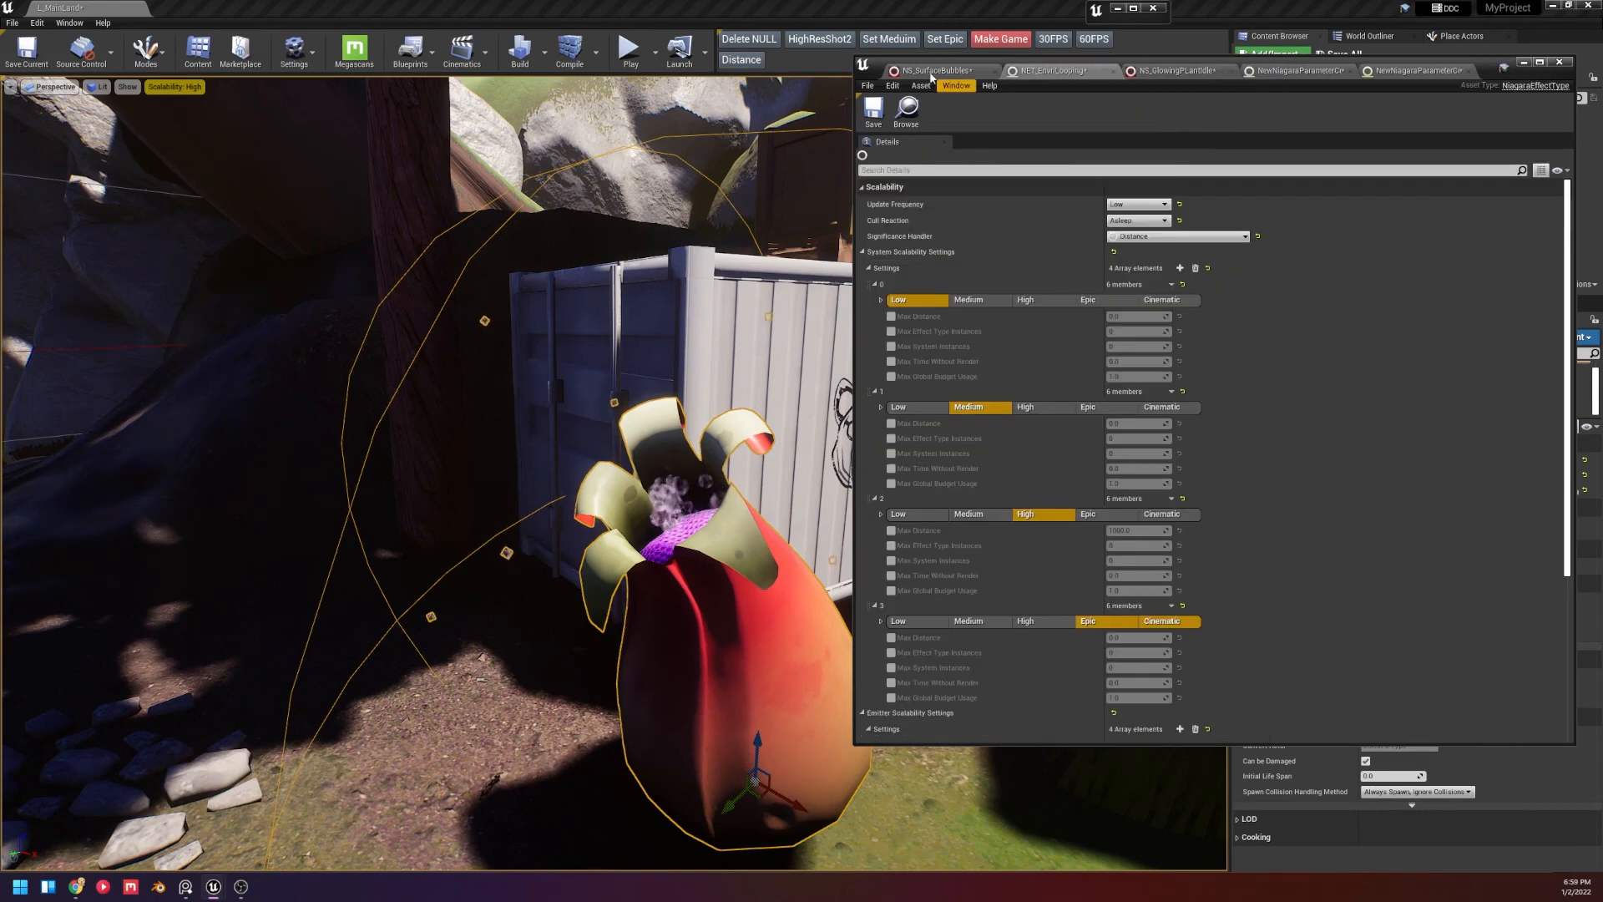